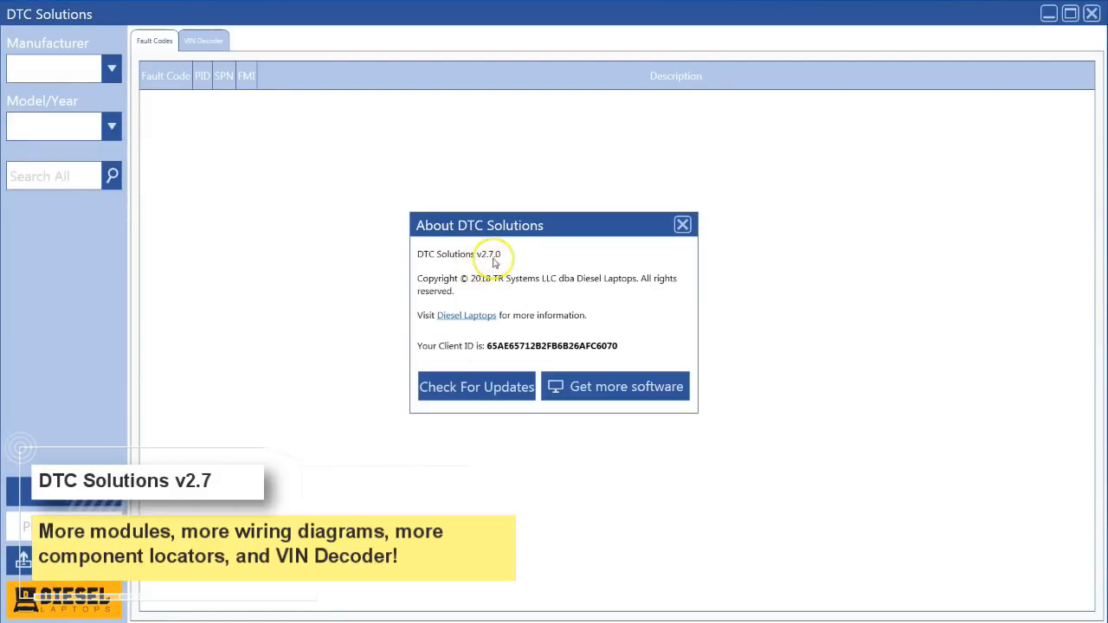
pyautogui.moveTo(654, 297)
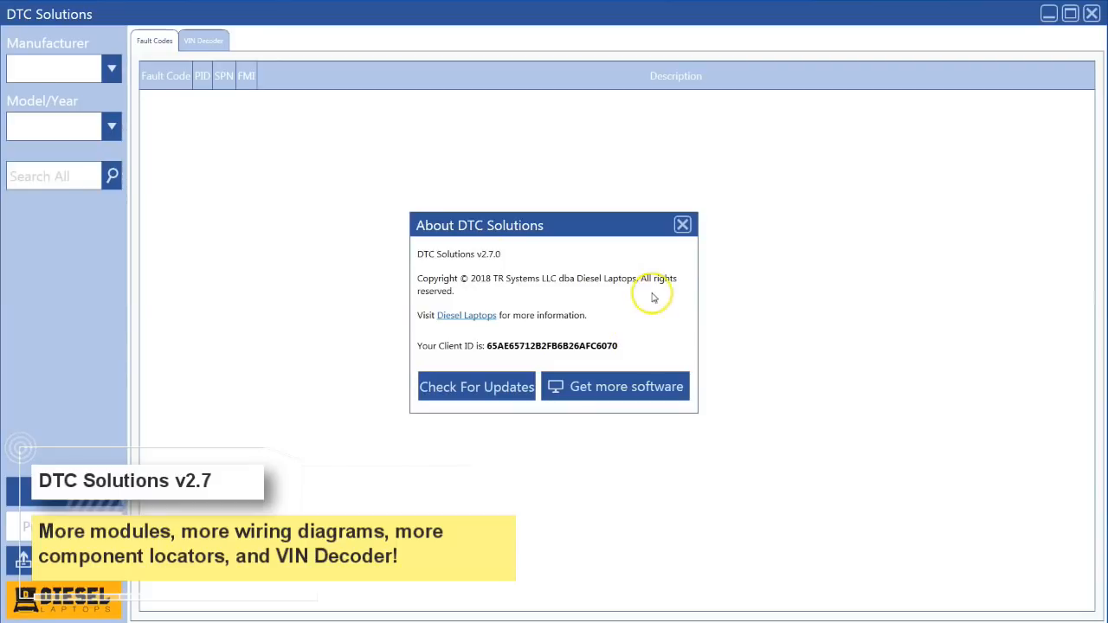
# Close the About DTC Solutions window showing version 2.7.0.
pyautogui.click(682, 224)
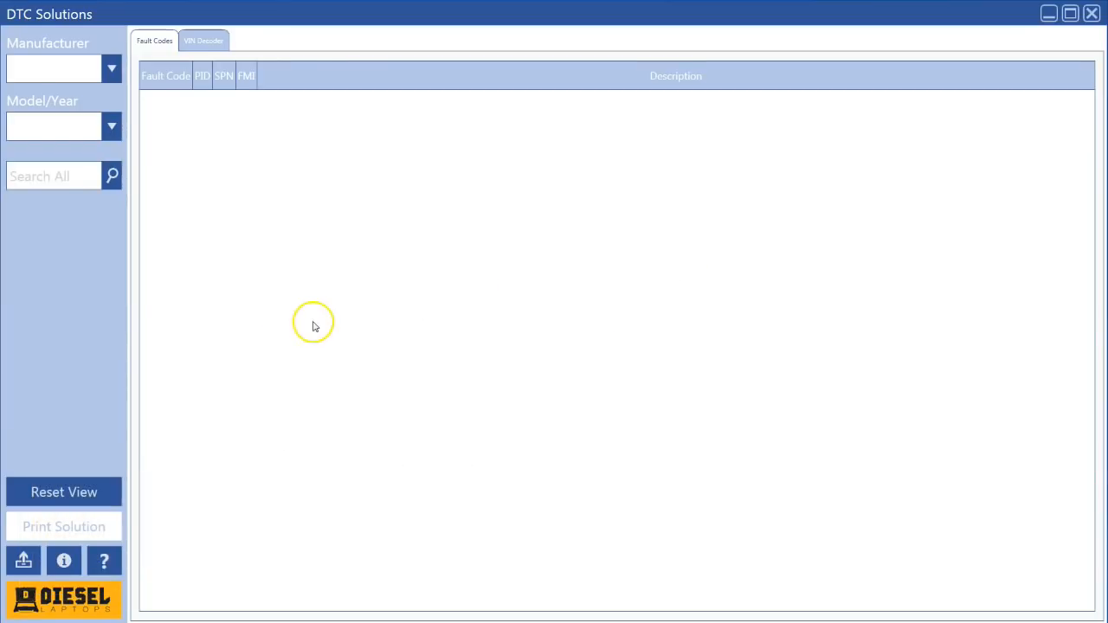
pyautogui.moveTo(289, 152)
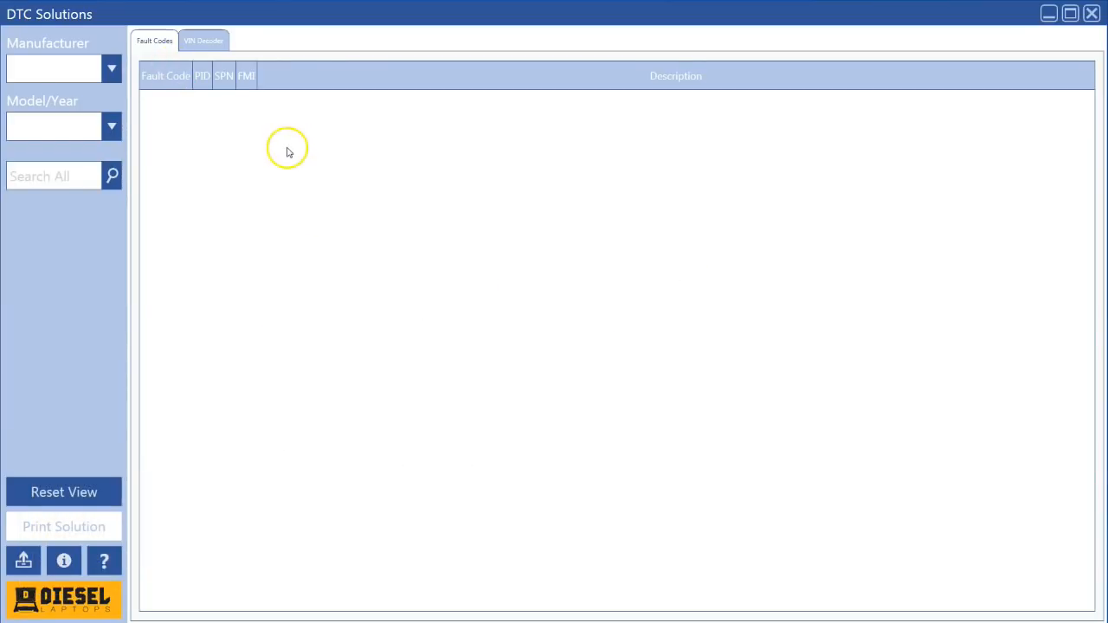
pyautogui.moveTo(321, 204)
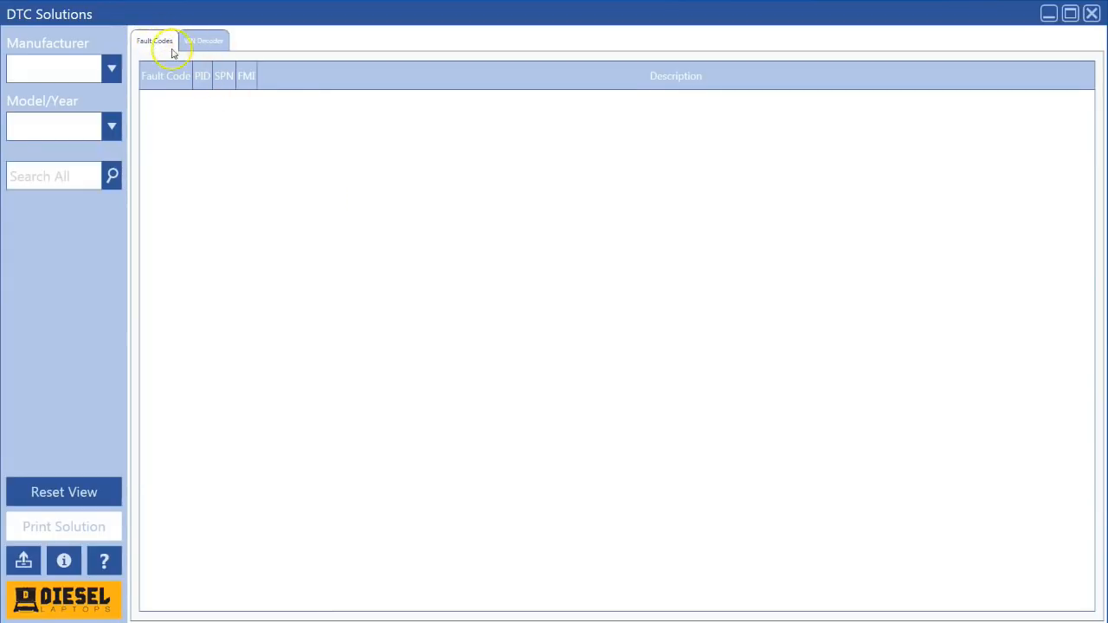
pyautogui.moveTo(156, 44)
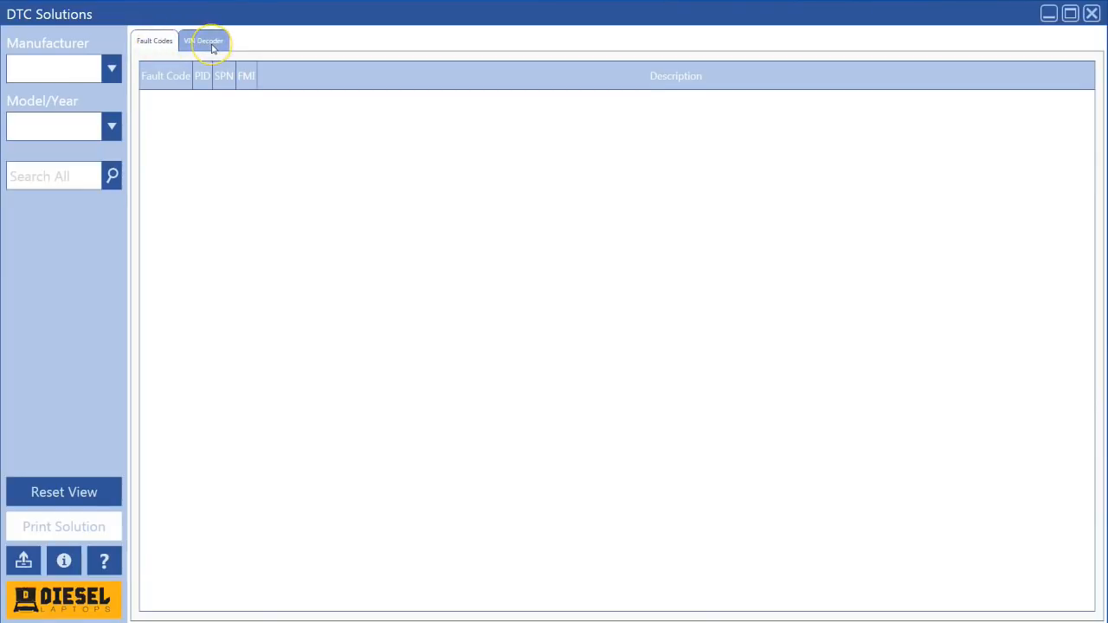
pyautogui.click(204, 41)
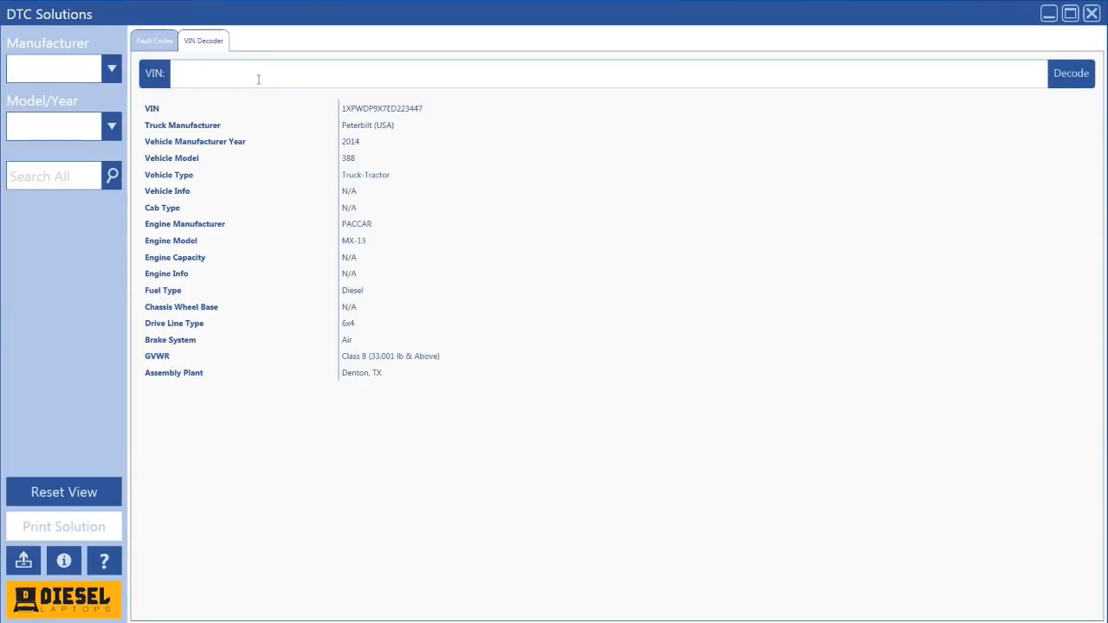
pyautogui.write('1XPWDP9X7ED223447')
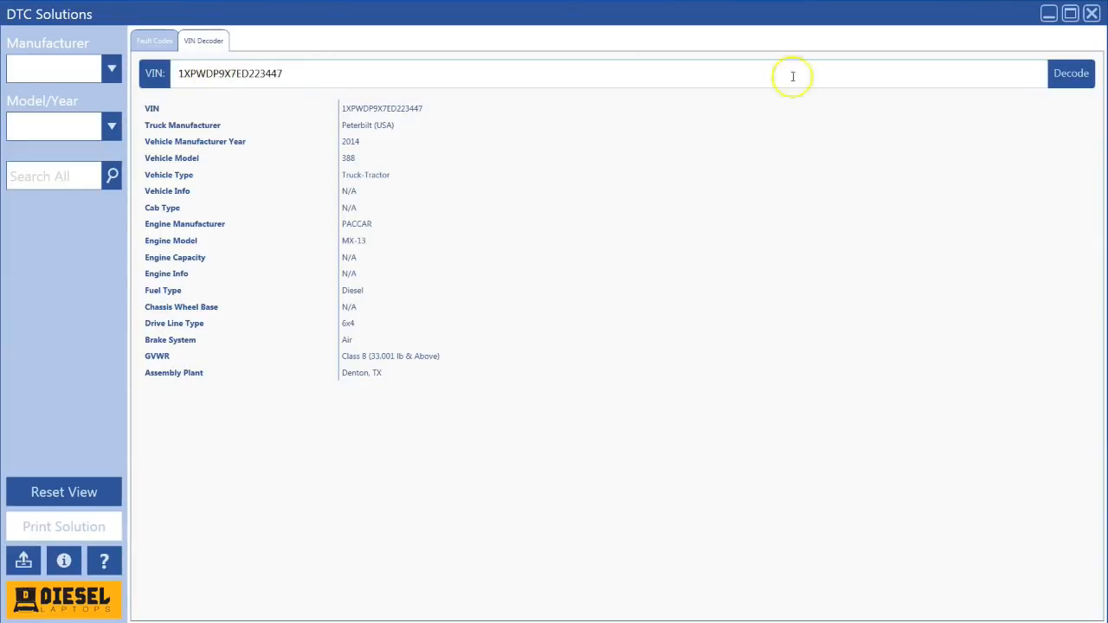
pyautogui.moveTo(385, 102)
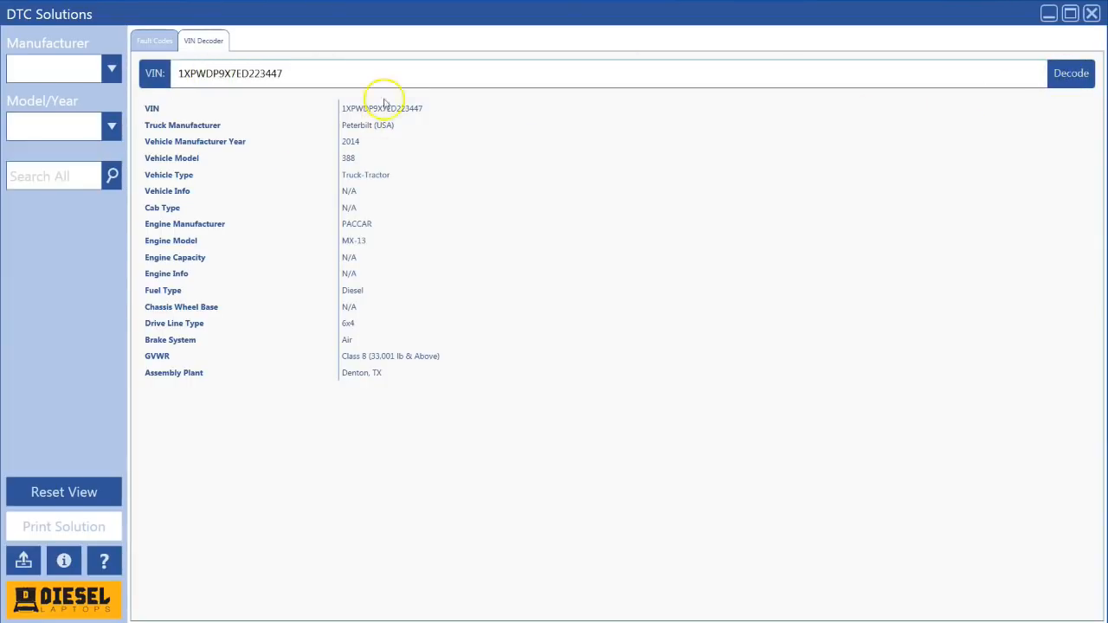
pyautogui.moveTo(367, 206)
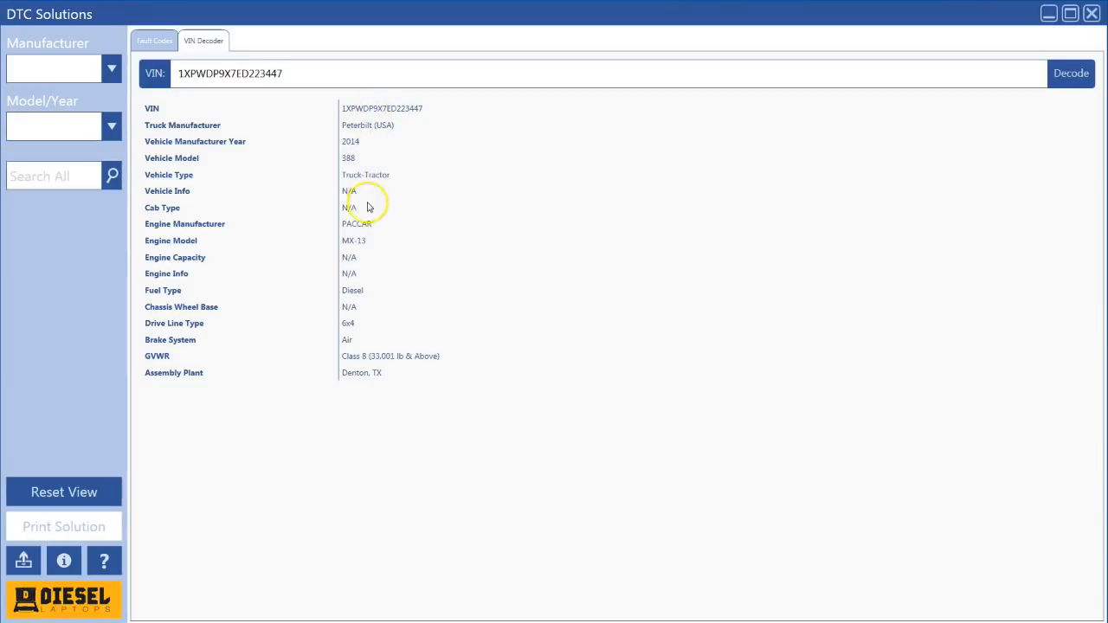
pyautogui.moveTo(367, 206)
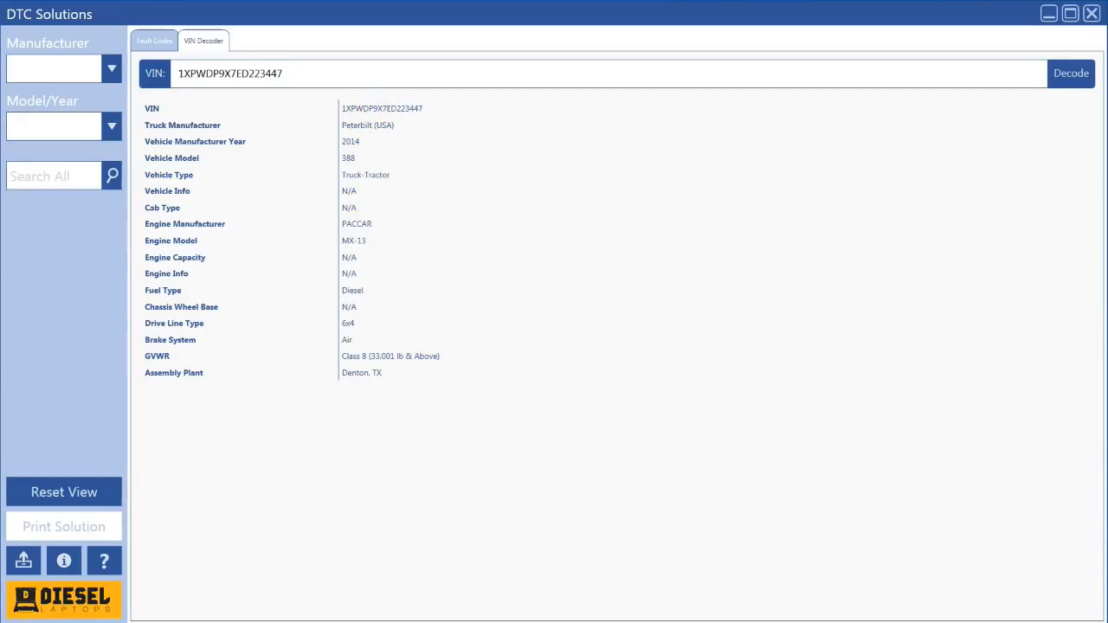
pyautogui.write('1XPBDP9X2ED23876')
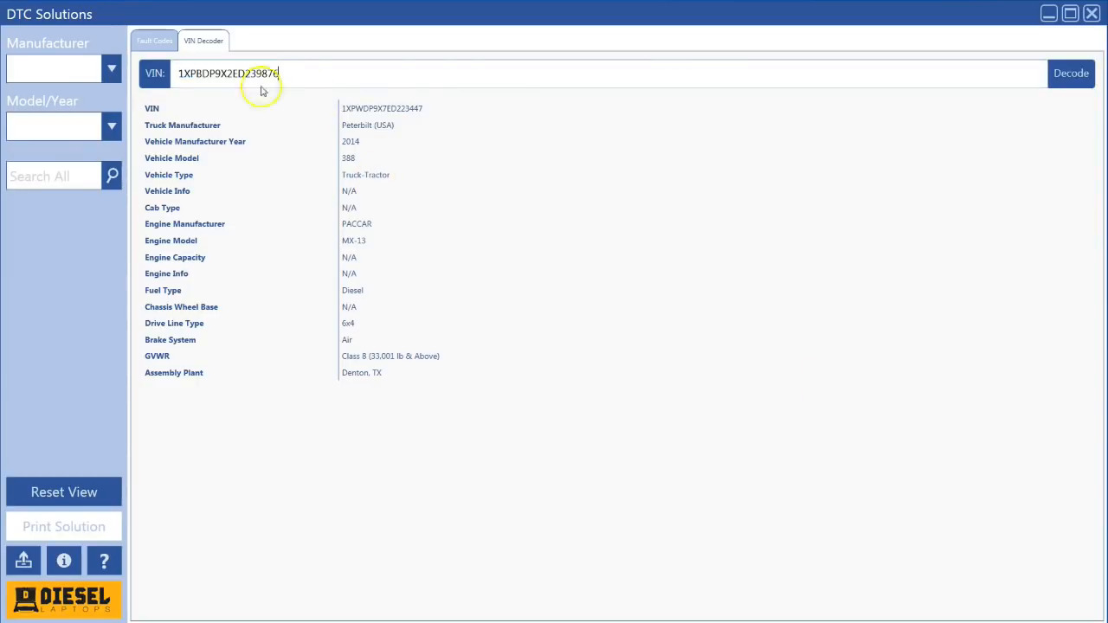
pyautogui.click(1071, 72)
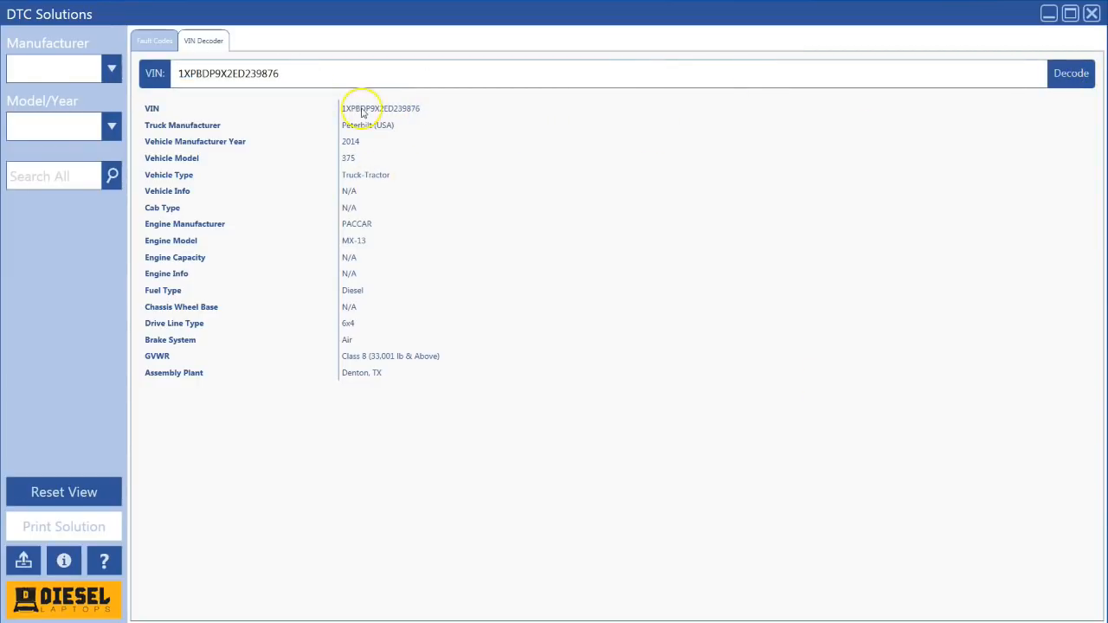
pyautogui.moveTo(355, 158)
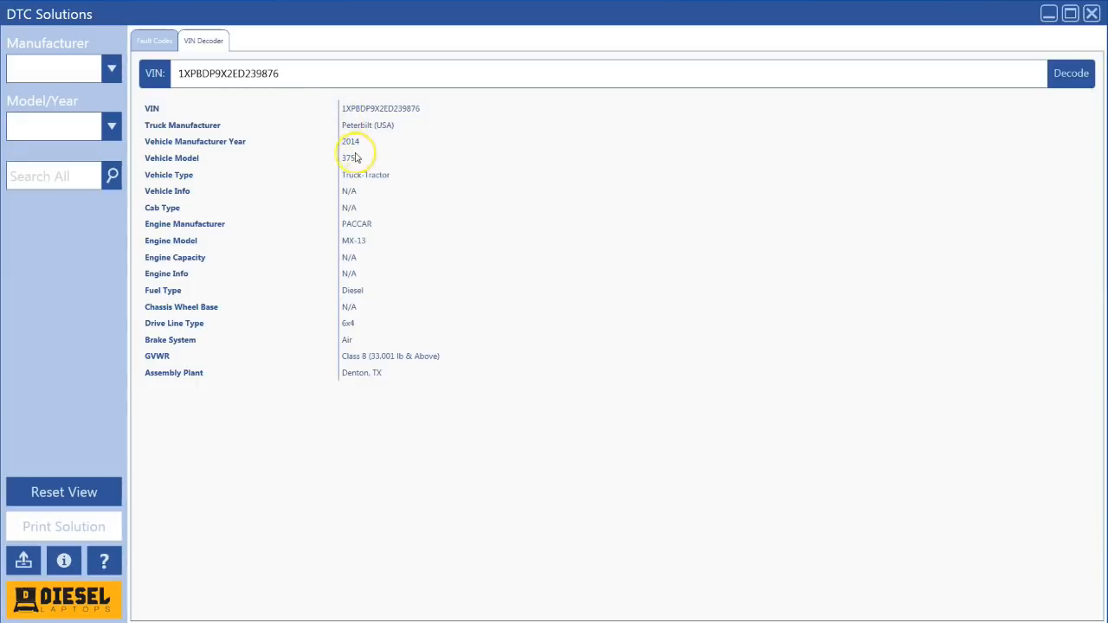
pyautogui.moveTo(352, 240)
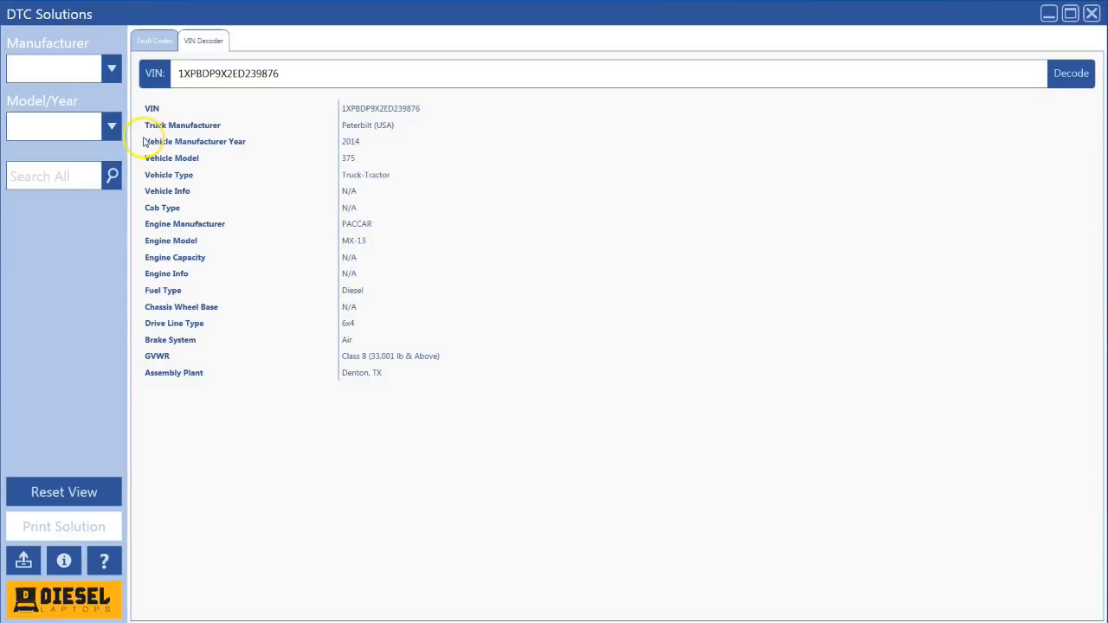
pyautogui.moveTo(69, 102)
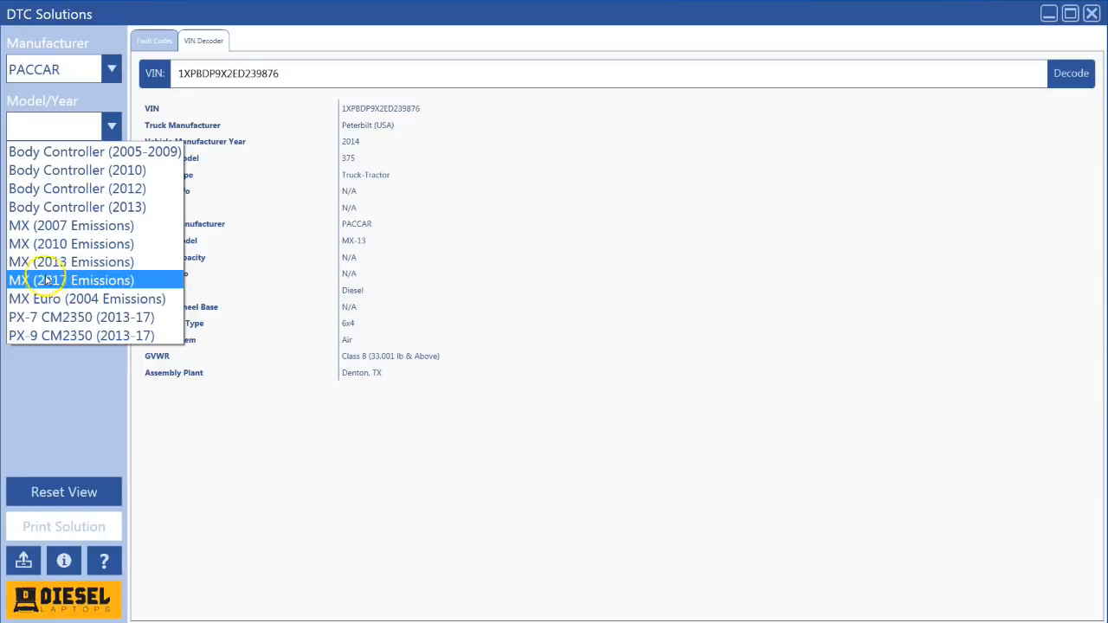
pyautogui.moveTo(71, 261)
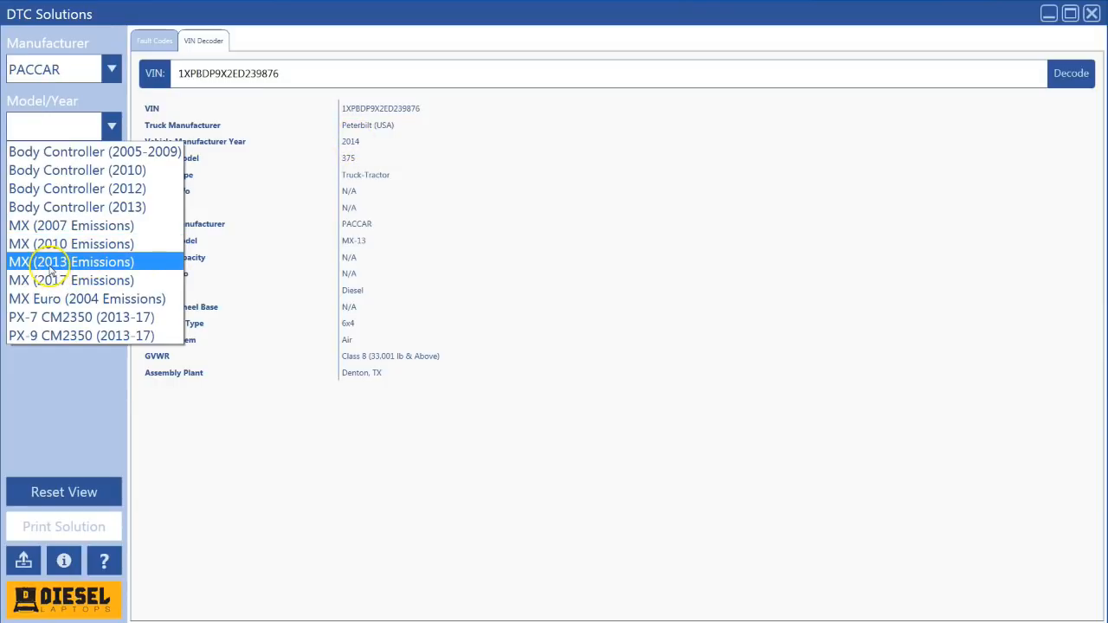
# Load the PACCAR MX (2013 Emissions) engine model and return to the fault code list.
pyautogui.click(82, 262)
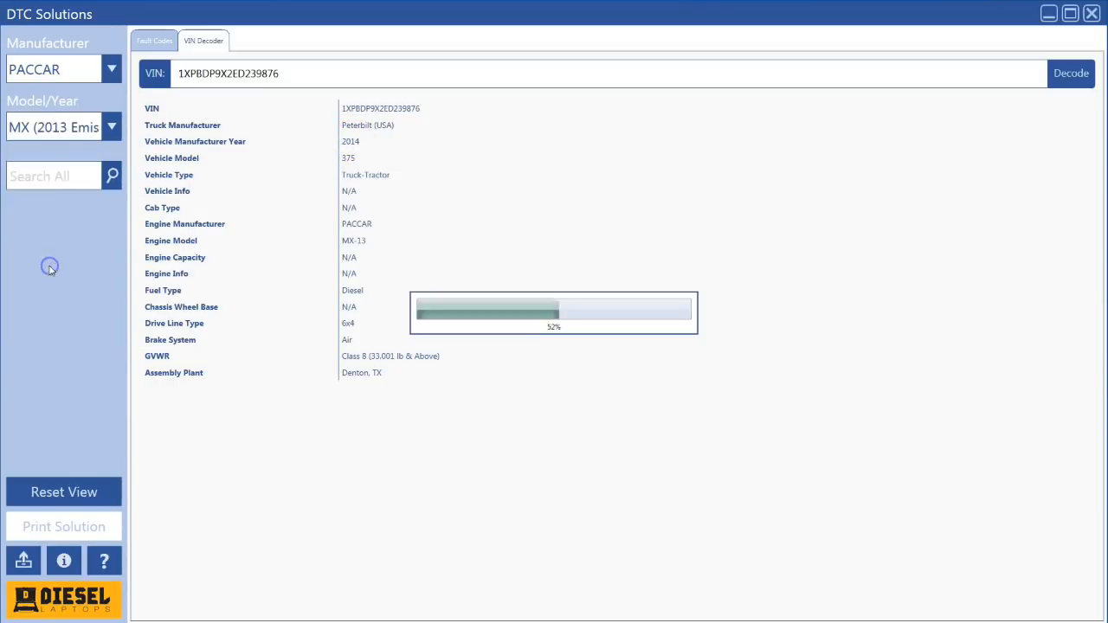
pyautogui.click(155, 41)
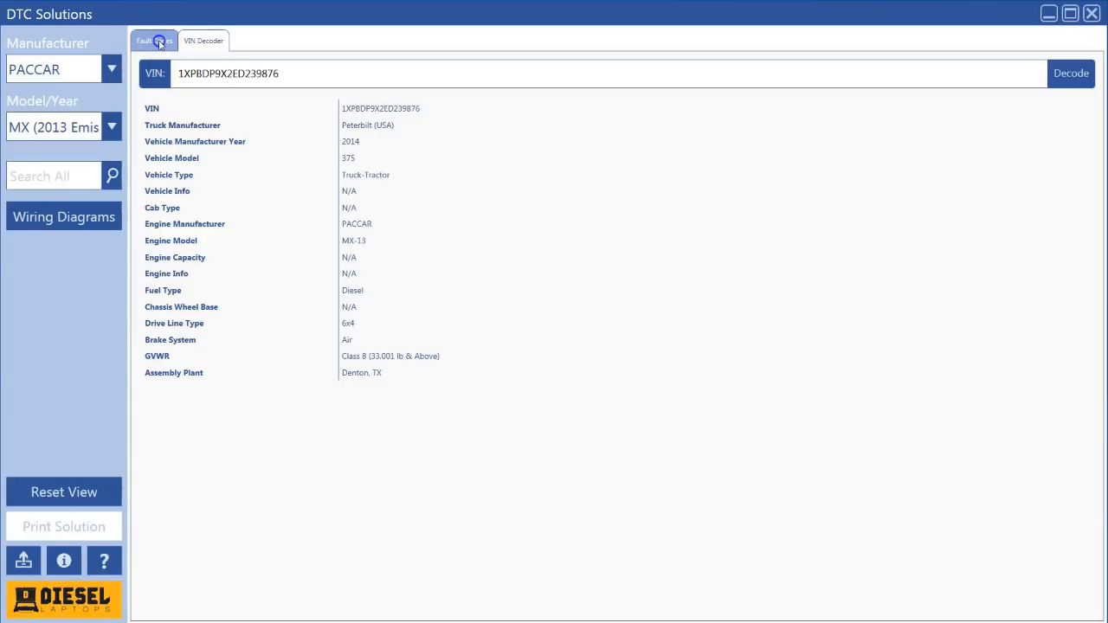
# Show MX (2013 Emissions) fault codes and review P0072 Ambient Temperature Sensor Low details.
pyautogui.click(154, 40)
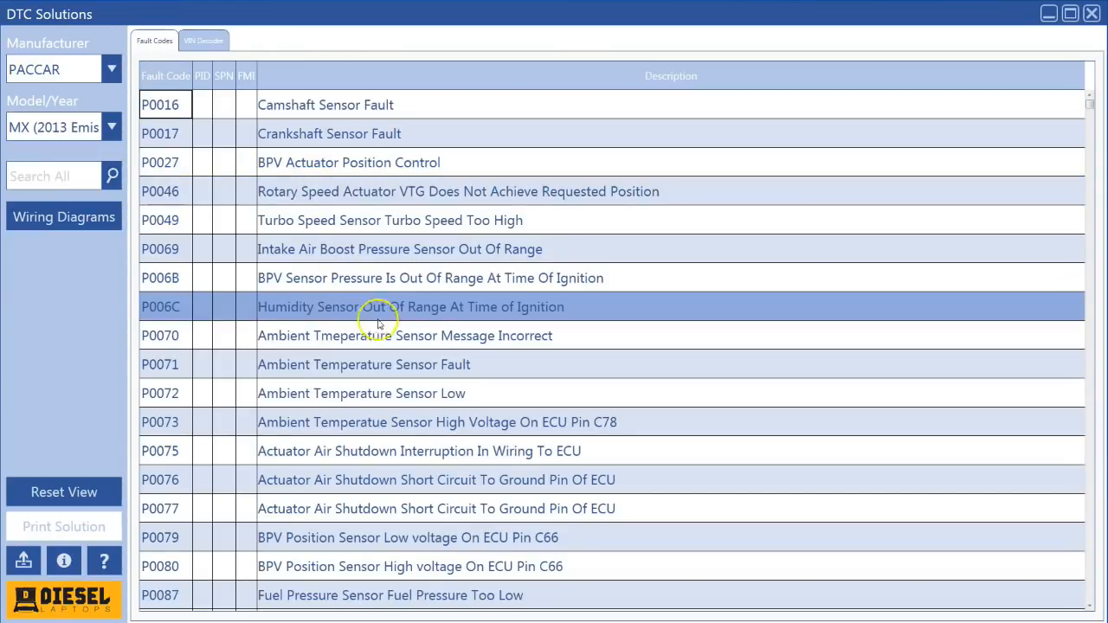
pyautogui.click(362, 393)
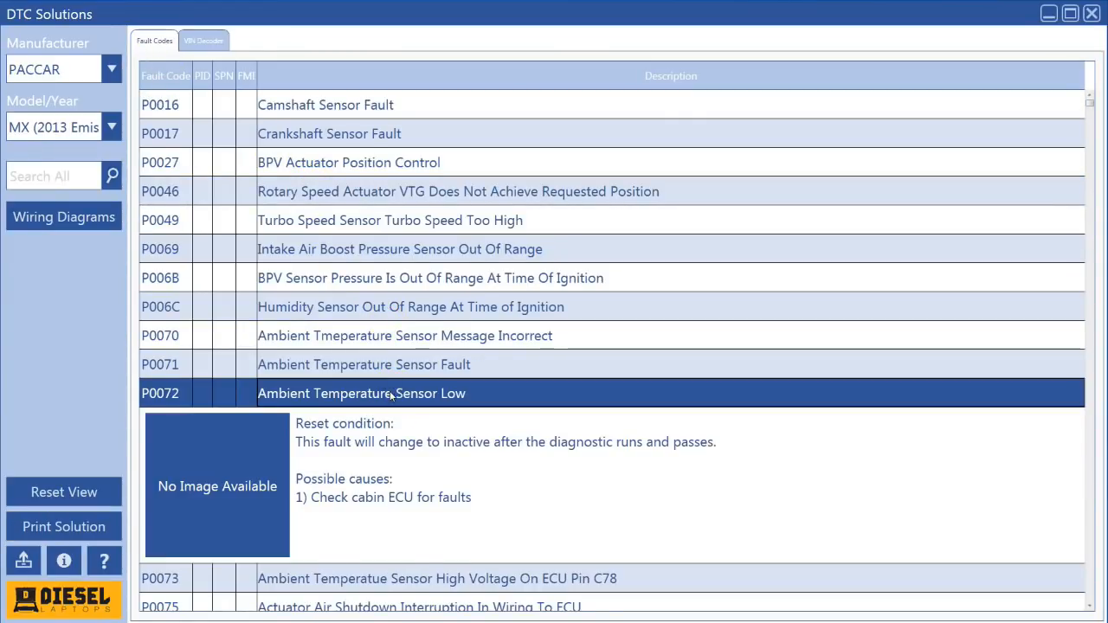
pyautogui.scroll(-3)
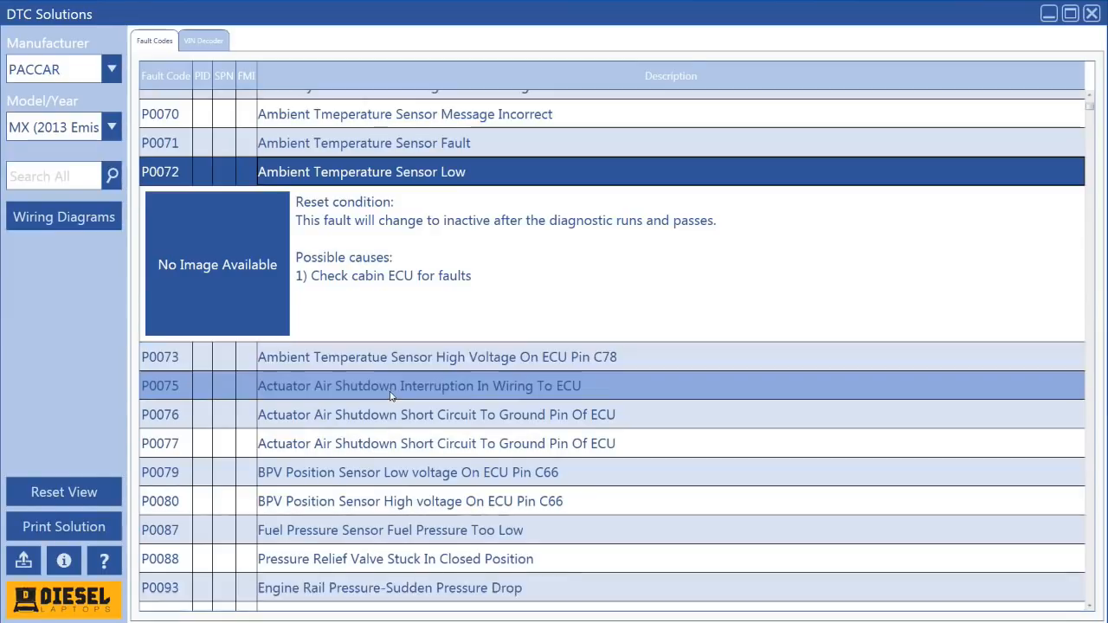
pyautogui.click(390, 530)
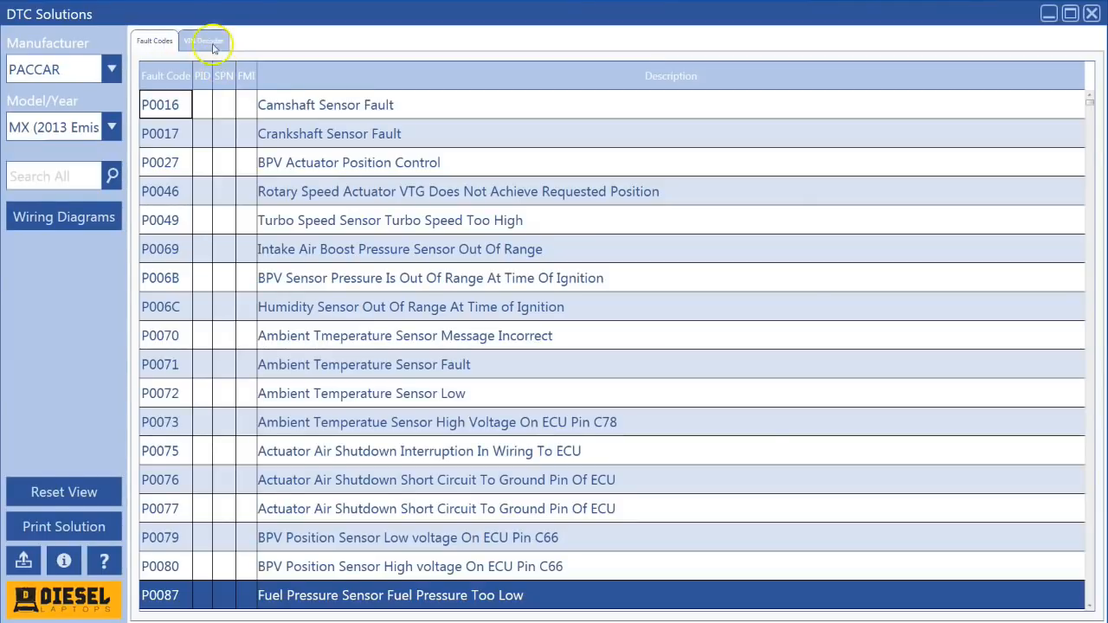
pyautogui.moveTo(75, 260)
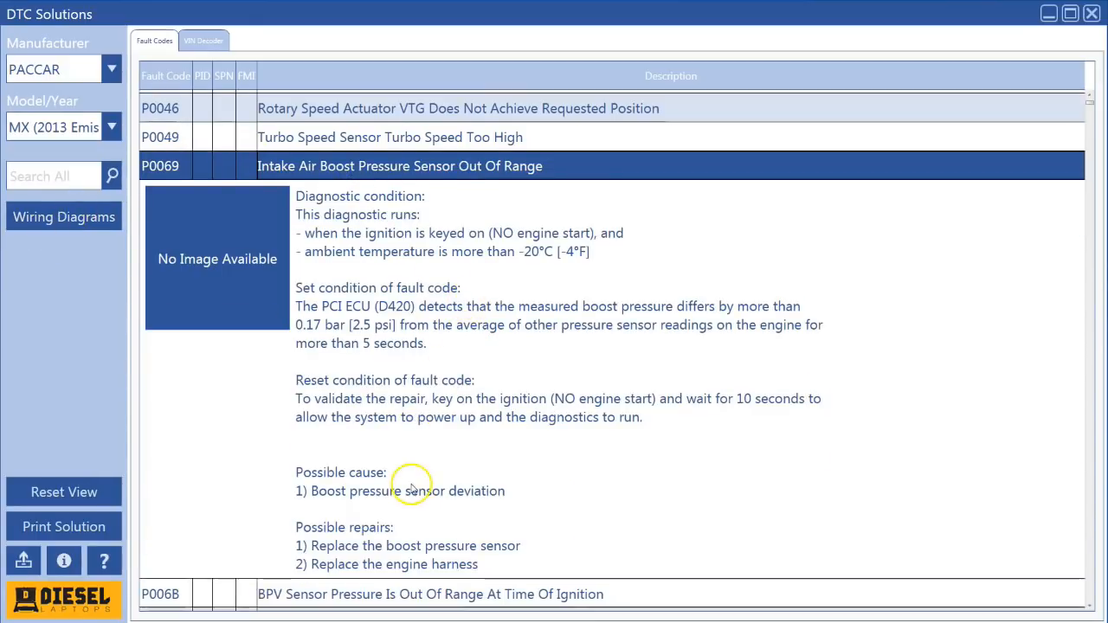
pyautogui.moveTo(363, 546)
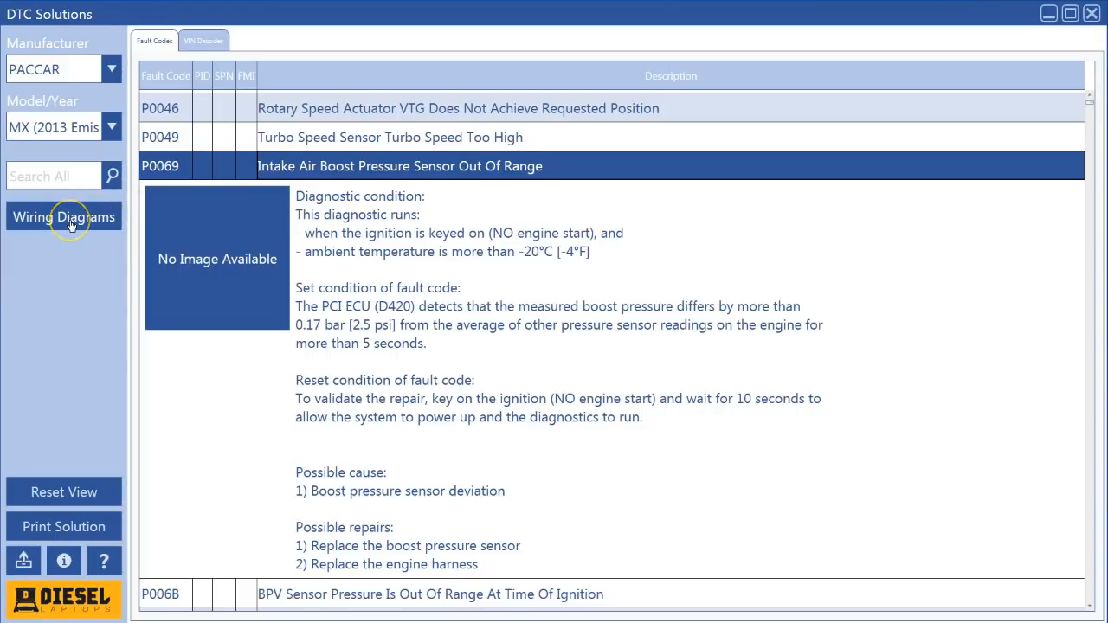
# View the MX-13 (EPA 2013-16) wiring diagram PDF, then return to the decoded VIN details.
pyautogui.click(63, 217)
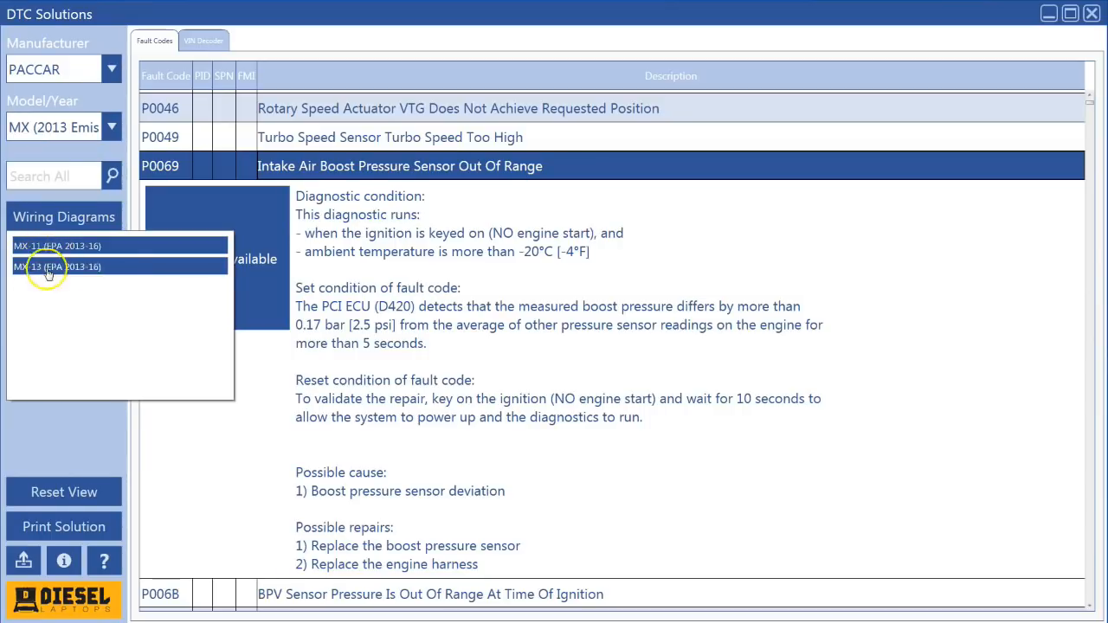
pyautogui.click(203, 39)
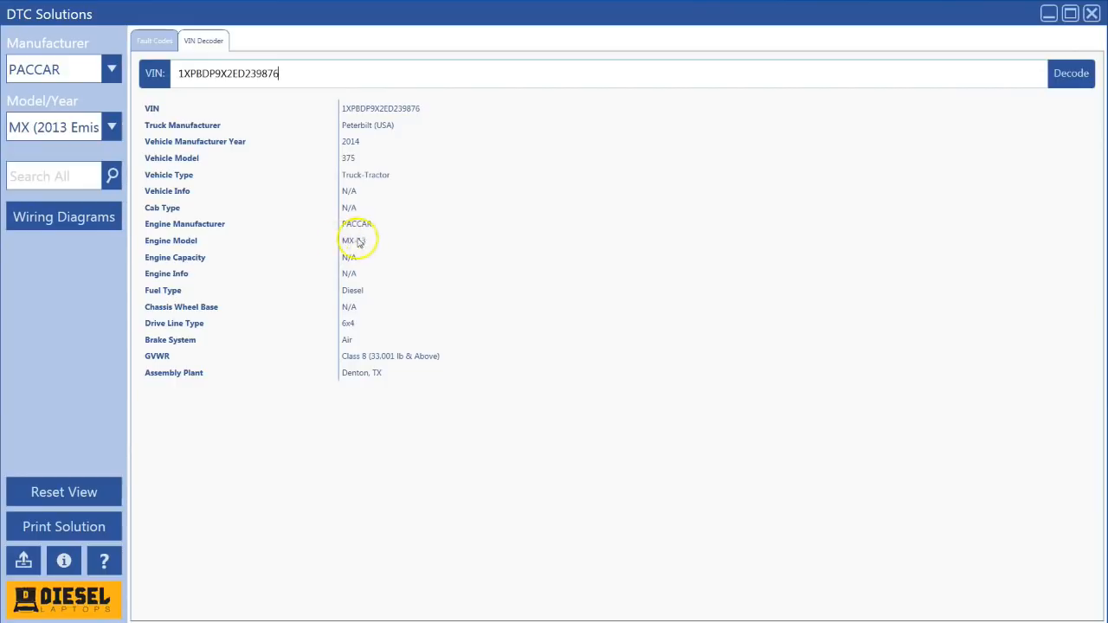
pyautogui.click(64, 216)
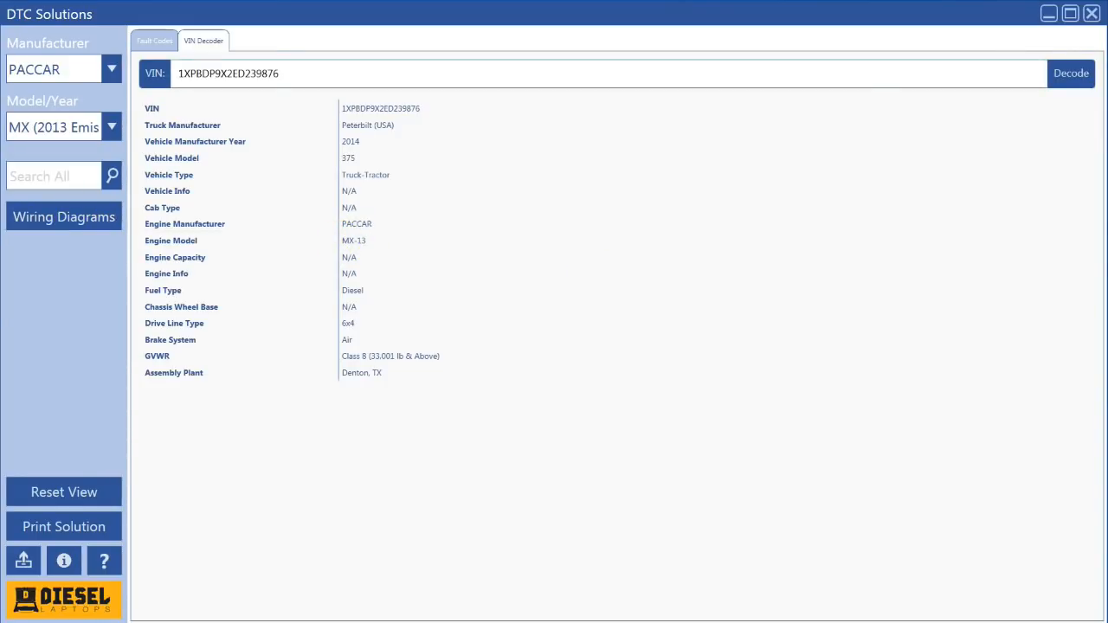
pyautogui.click(63, 217)
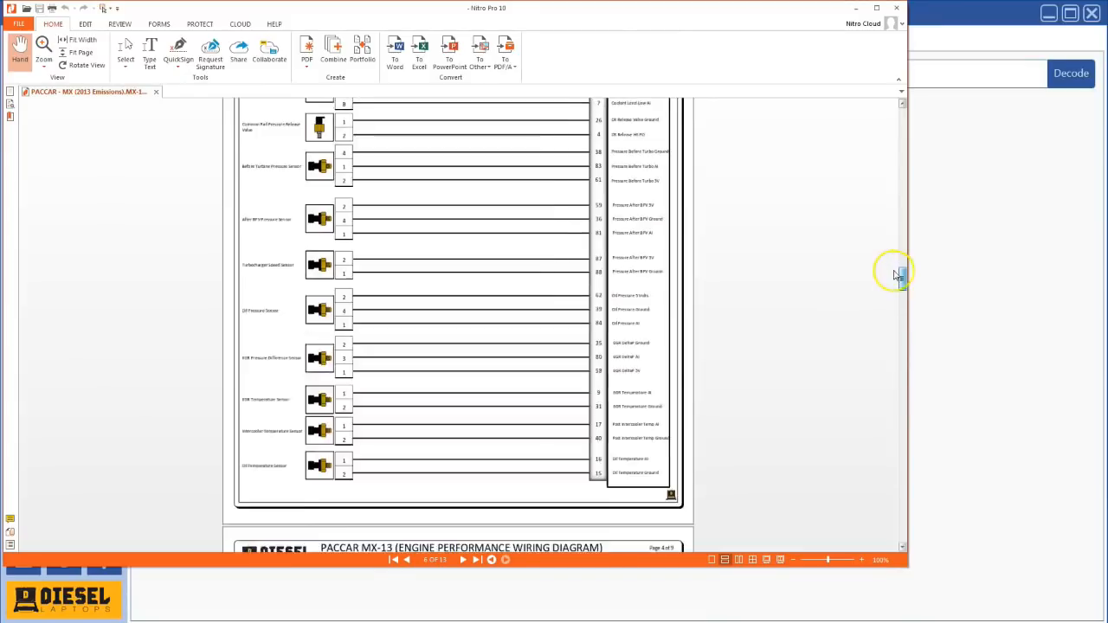
pyautogui.click(392, 560)
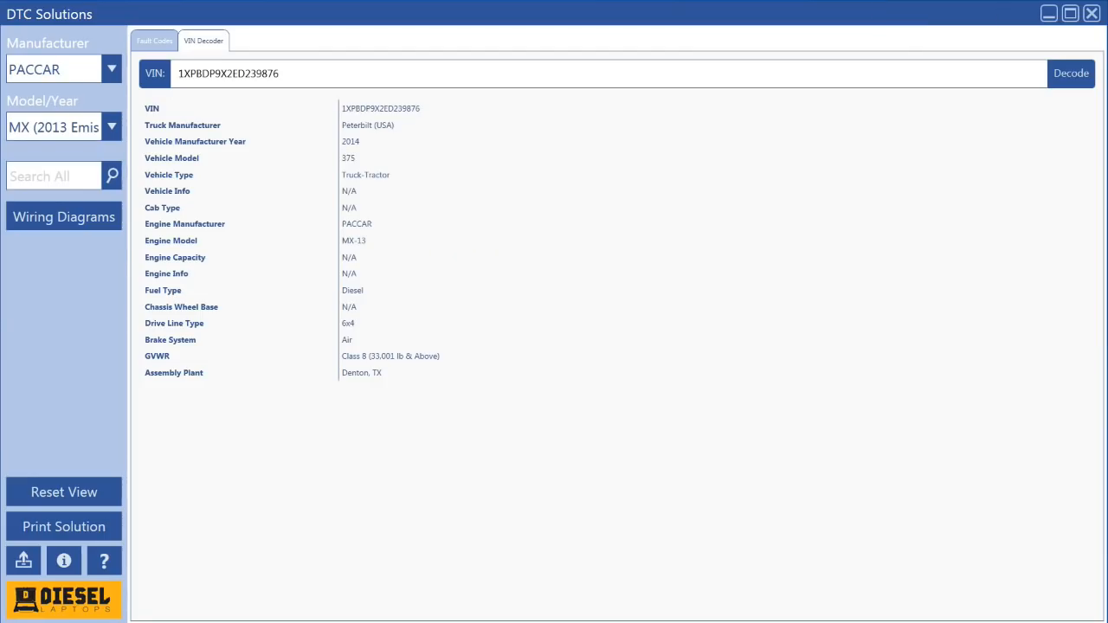
# Select Chevrolet as manufacturer with model 3500 HD 6.6L LML (2014).
pyautogui.click(111, 68)
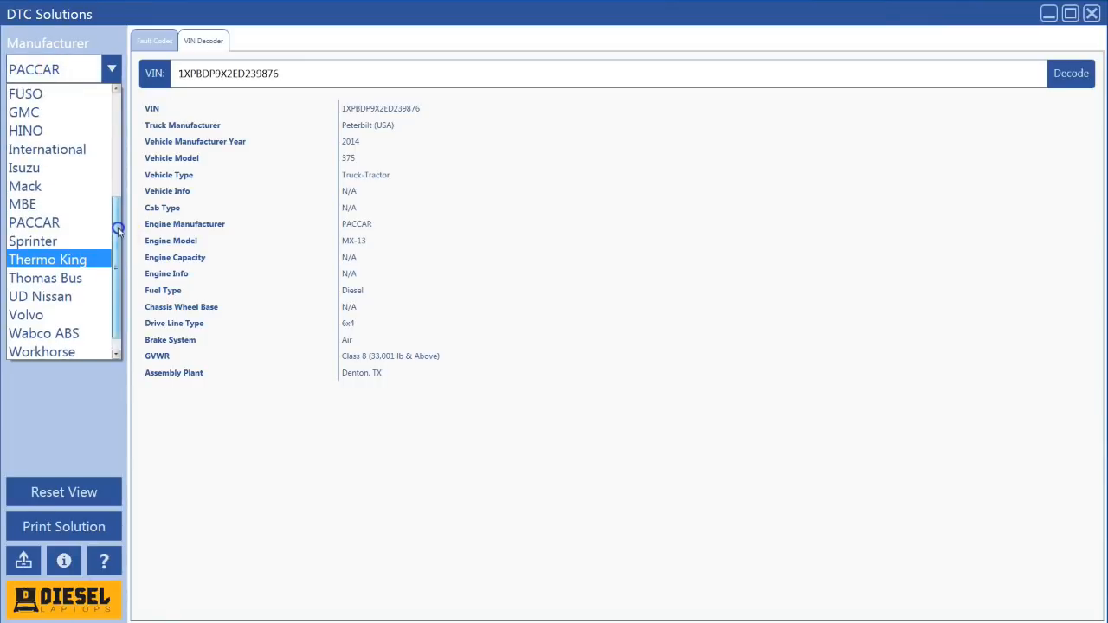
pyautogui.scroll(3)
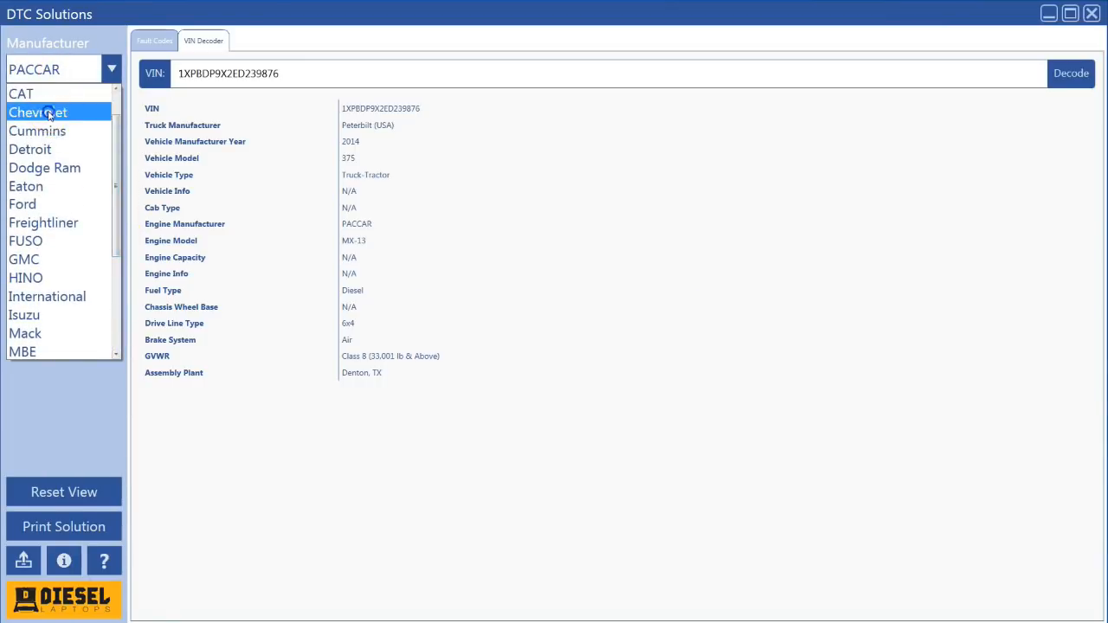
pyautogui.click(37, 111)
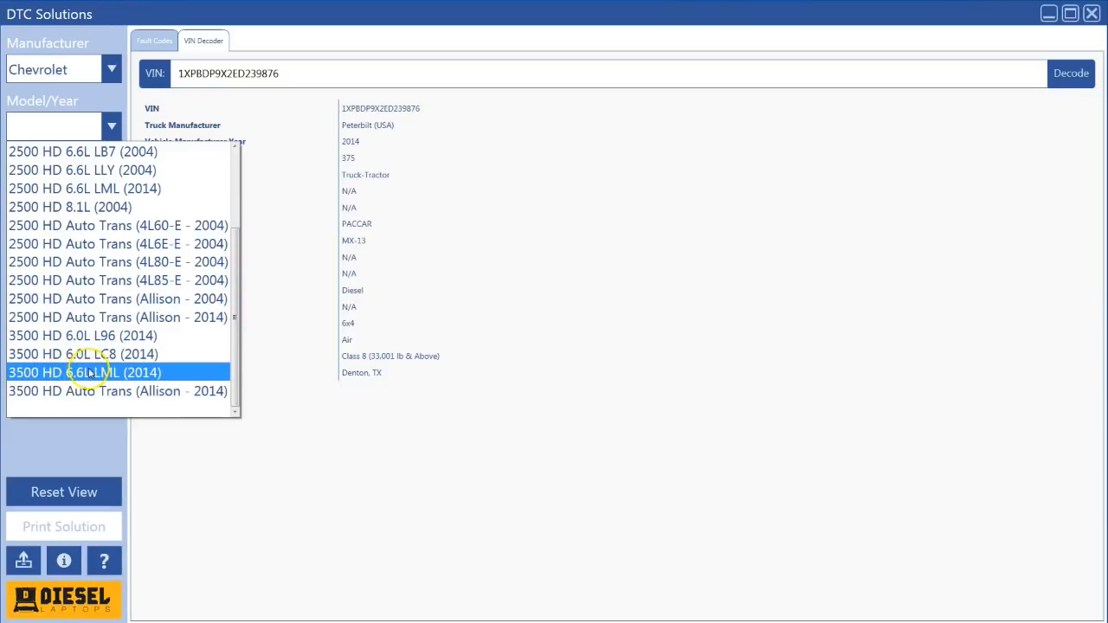
pyautogui.click(85, 372)
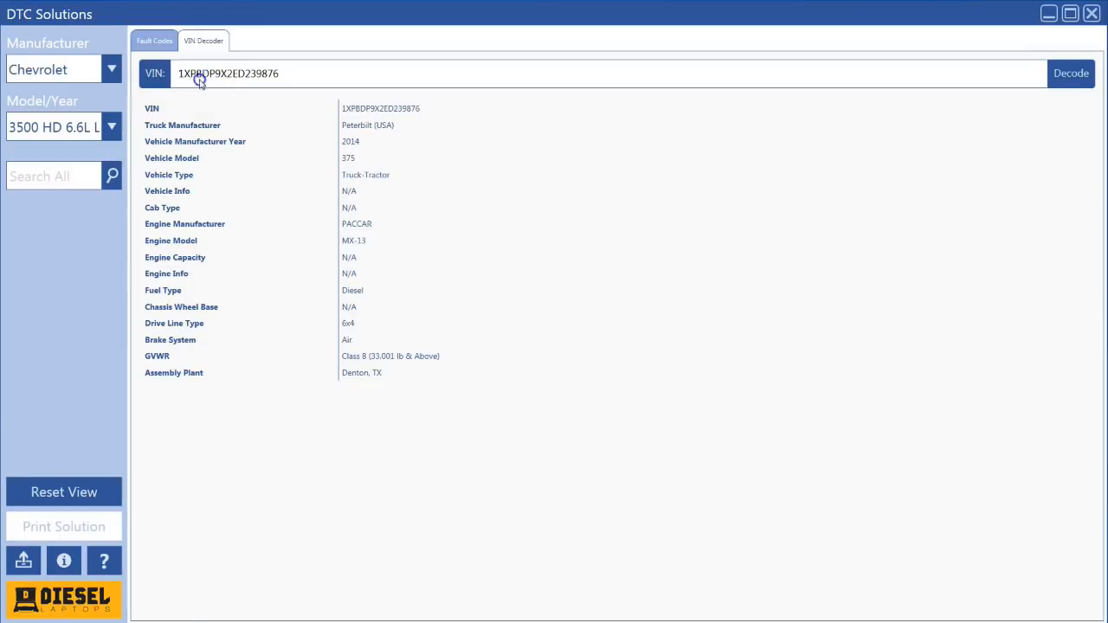
# Show the details of fault P0087 Fuel Rail Low Pressure.
pyautogui.click(154, 41)
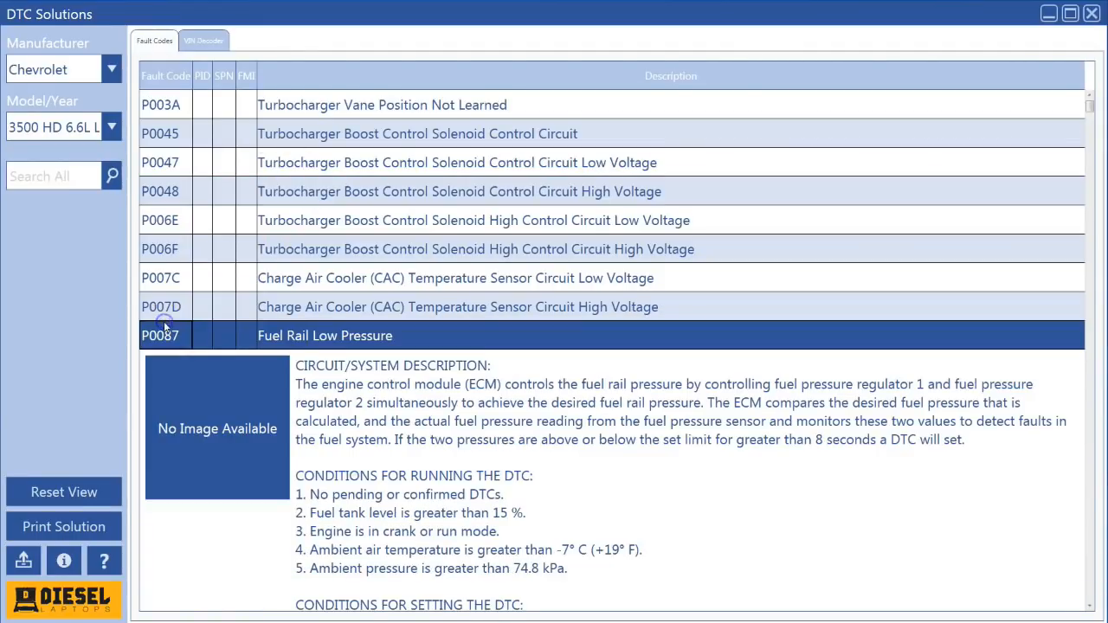
pyautogui.scroll(-3)
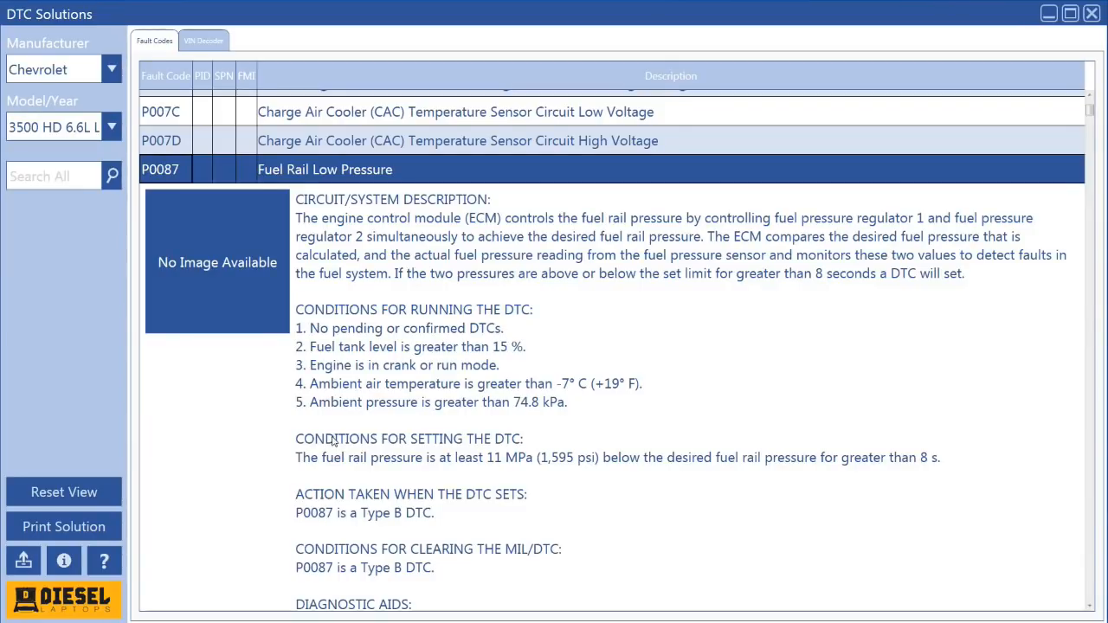
pyautogui.scroll(3)
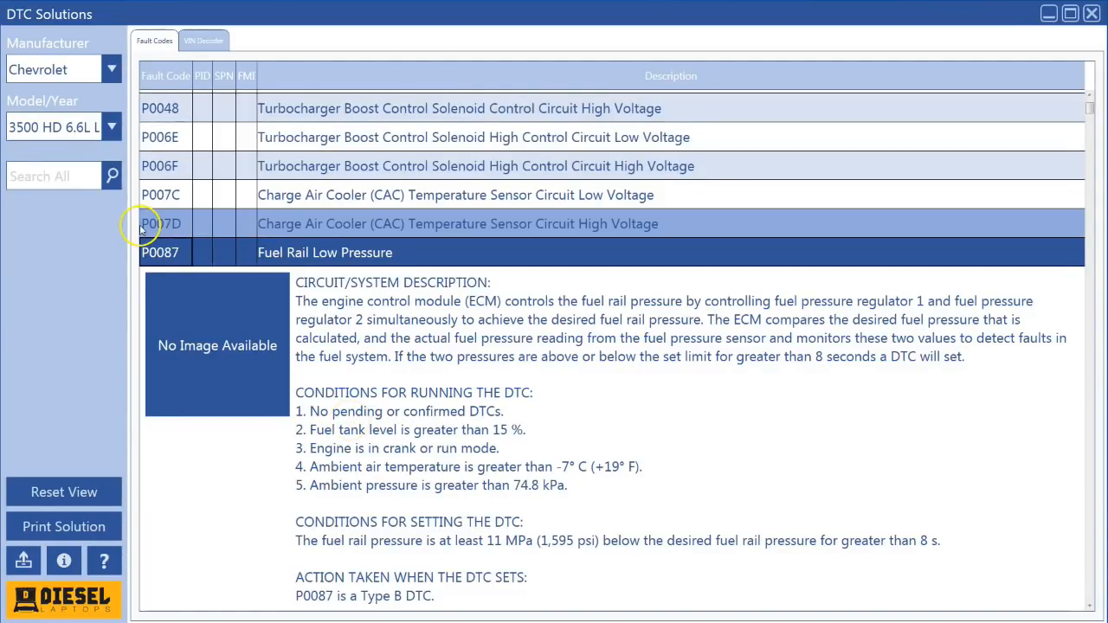
pyautogui.moveTo(930, 473)
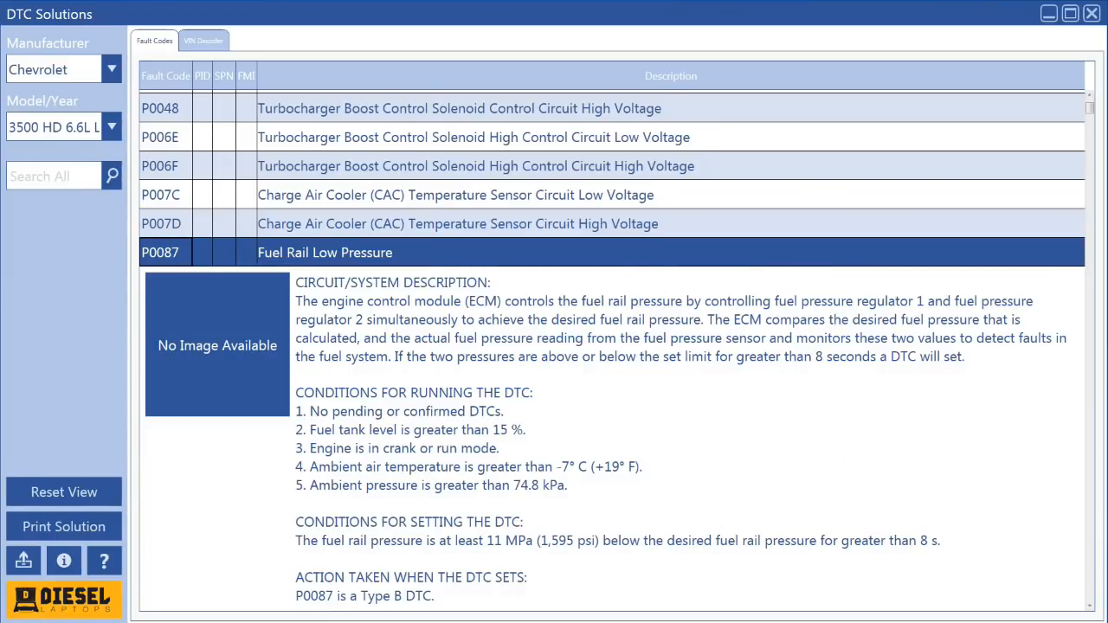
pyautogui.moveTo(86, 219)
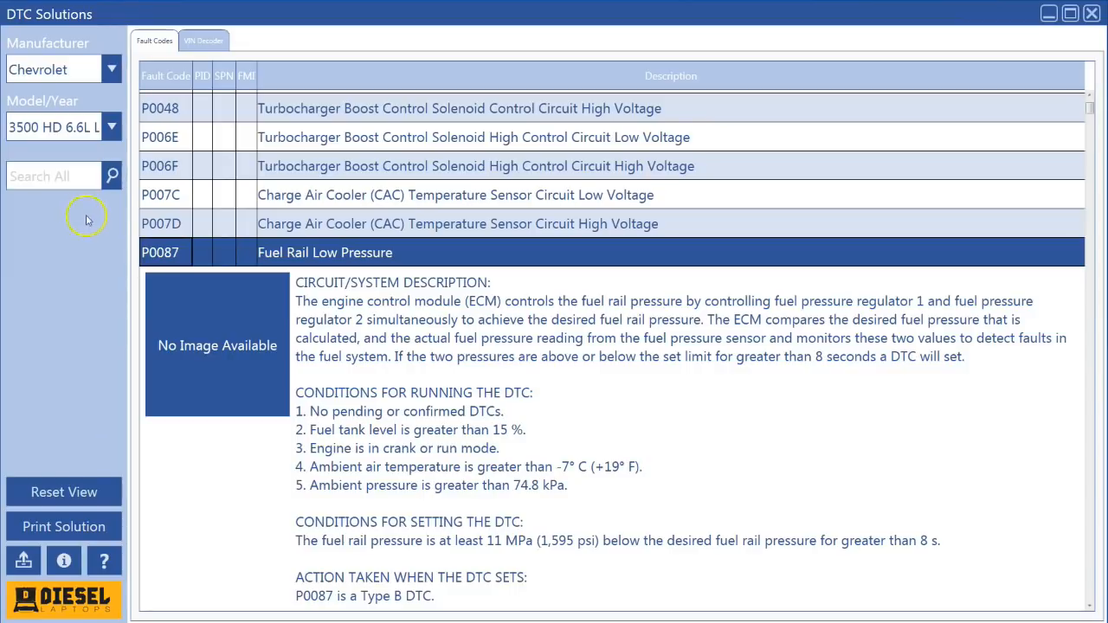
pyautogui.moveTo(335, 252)
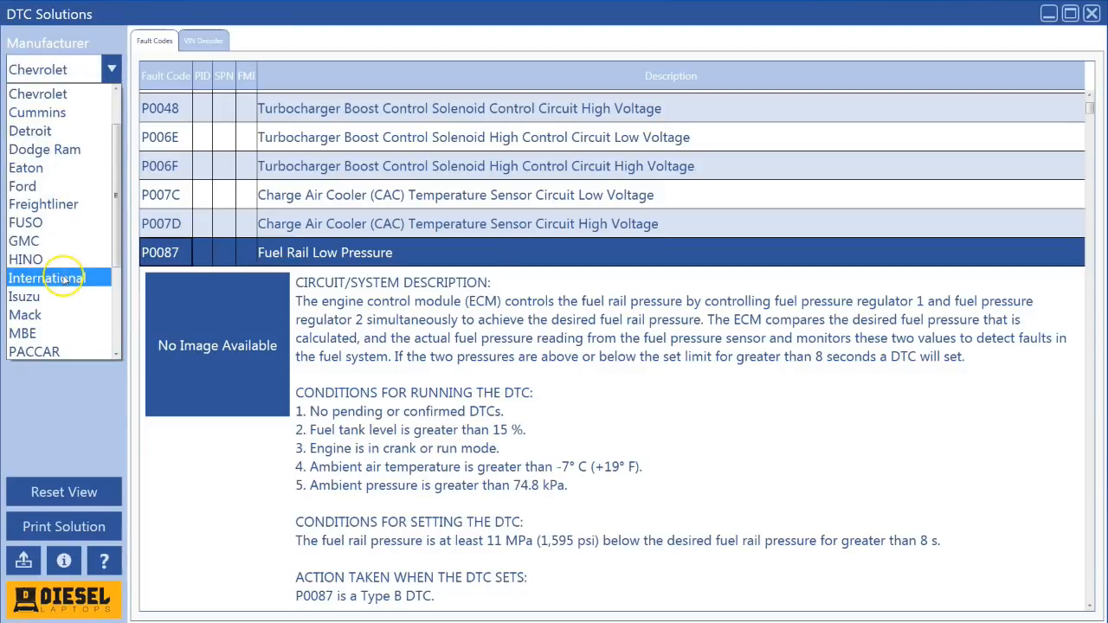
# Select International as the manufacturer.
pyautogui.click(47, 277)
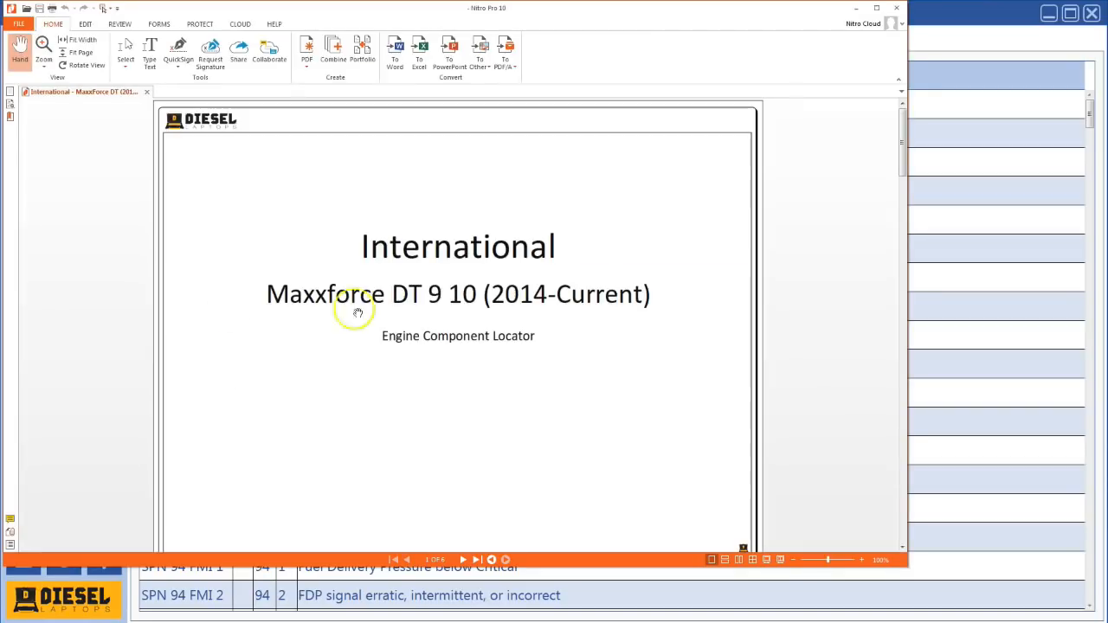
pyautogui.moveTo(433, 303)
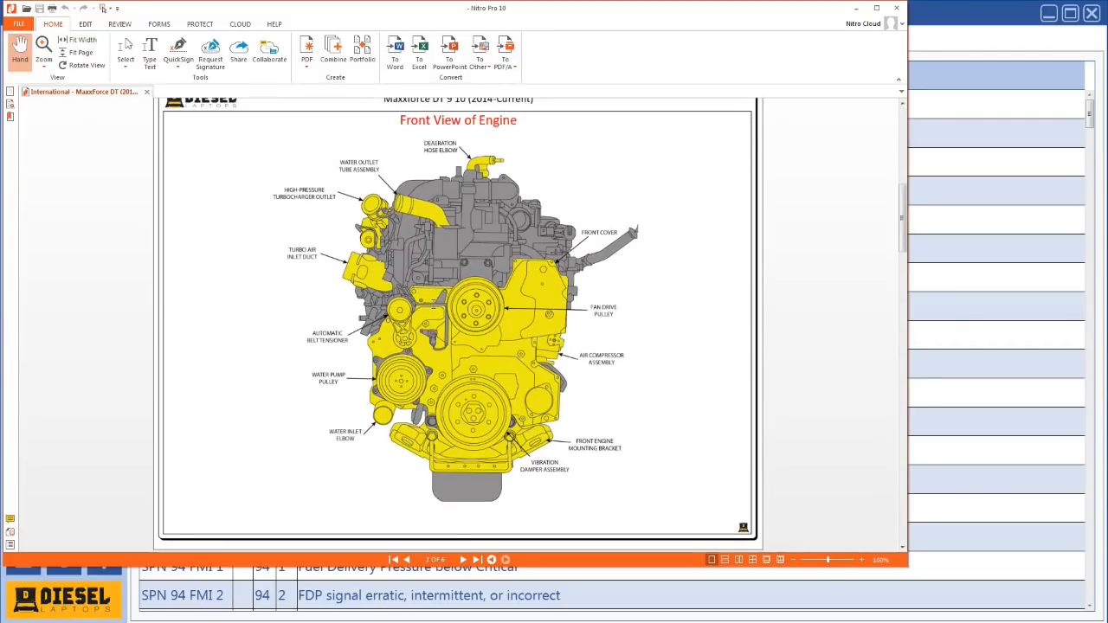
# Page through the MaxxForce DT front, top and rear engine views, then close the locator PDF.
pyautogui.click(476, 559)
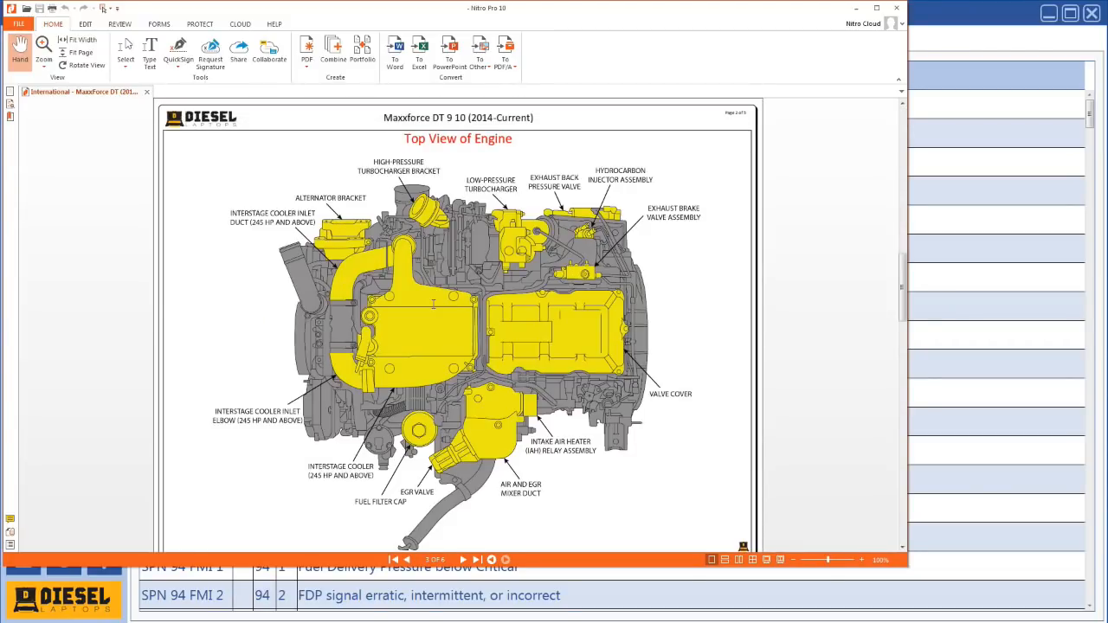
pyautogui.click(463, 560)
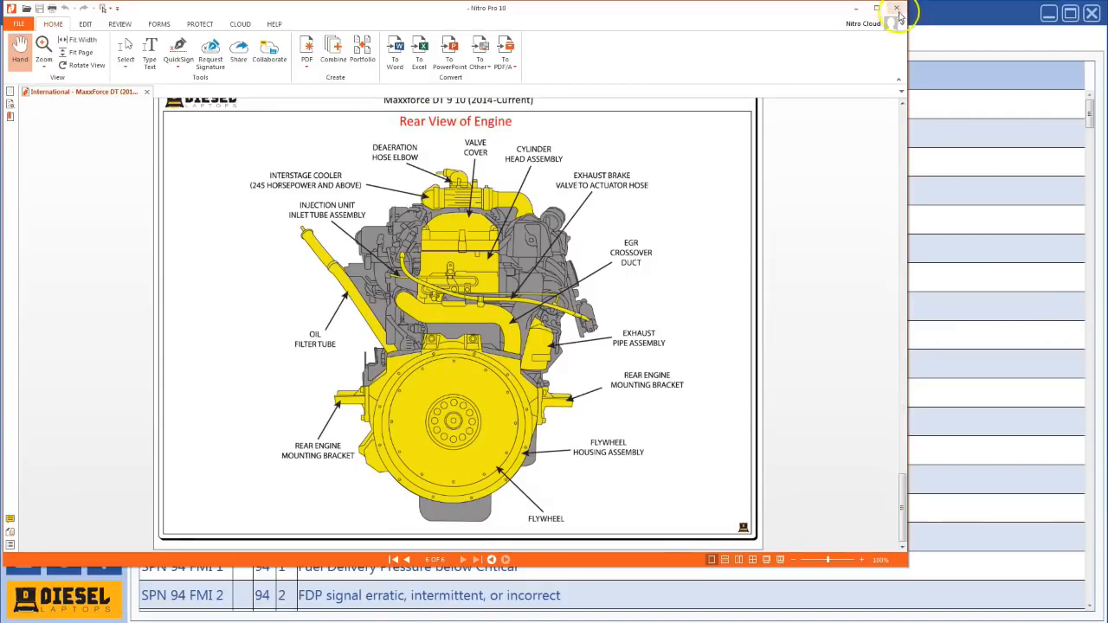
pyautogui.click(896, 10)
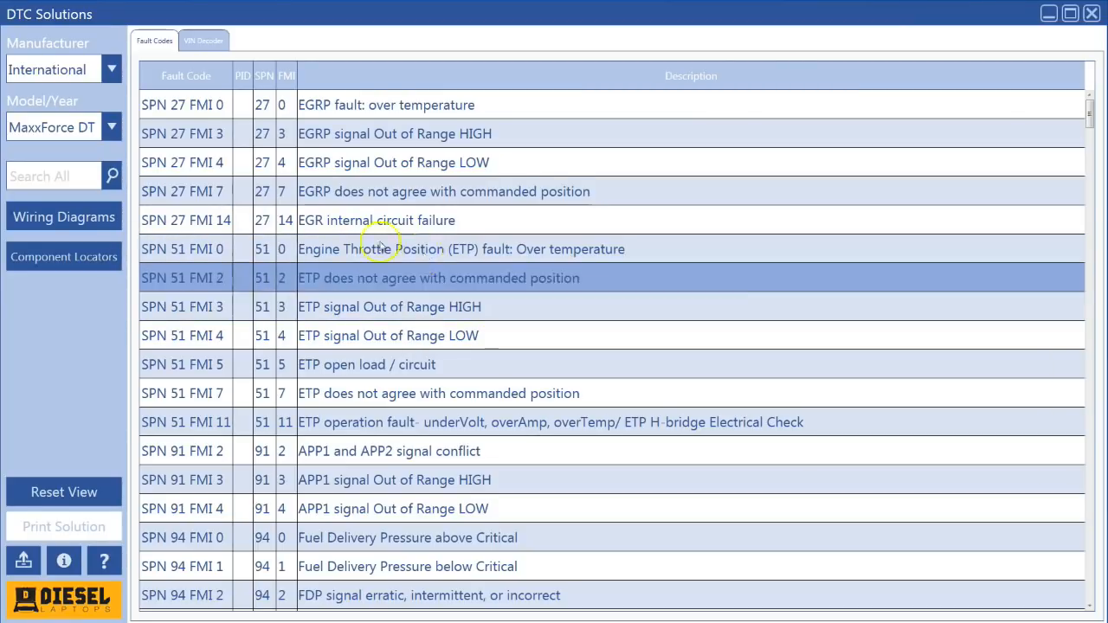
pyautogui.moveTo(264, 280)
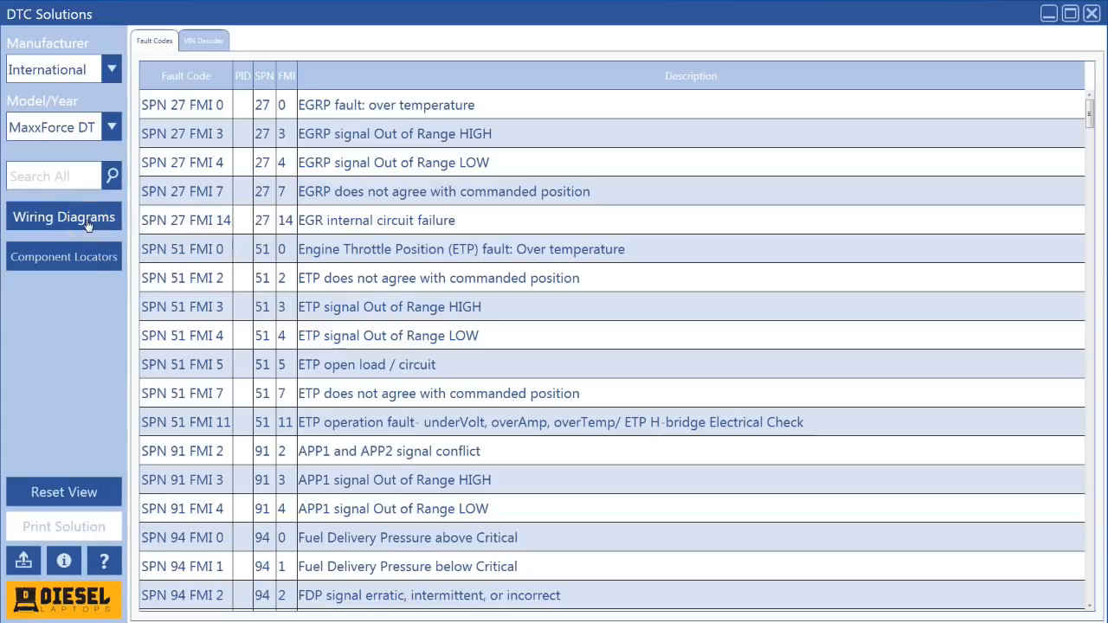
# Open the 2013 & Newer MaxxForce DT wiring diagram from Wiring Diagrams.
pyautogui.click(64, 217)
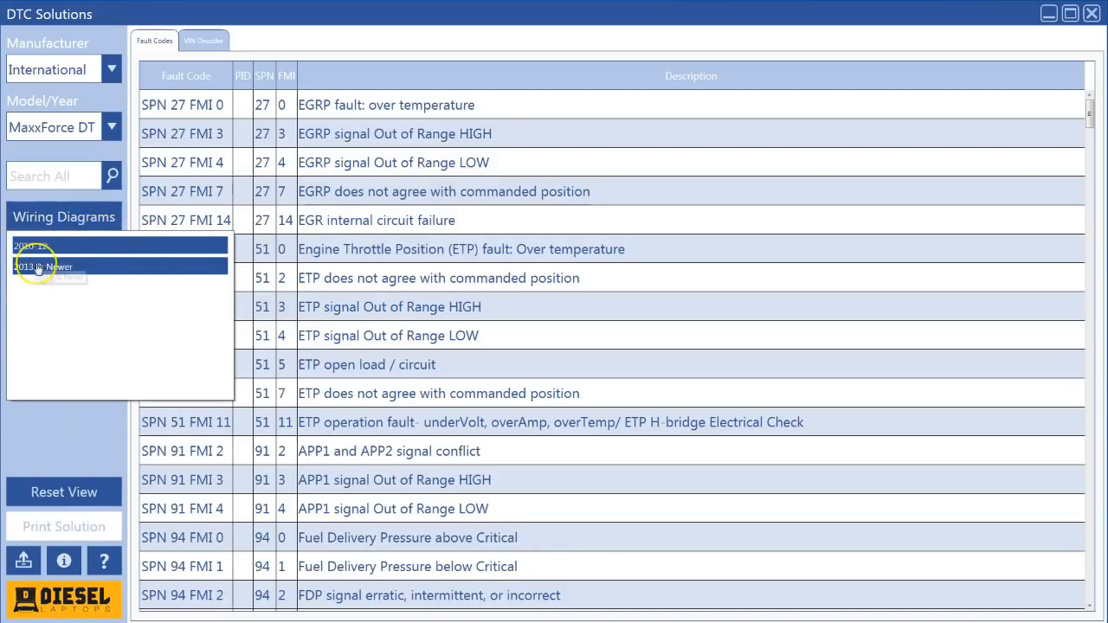
pyautogui.click(42, 267)
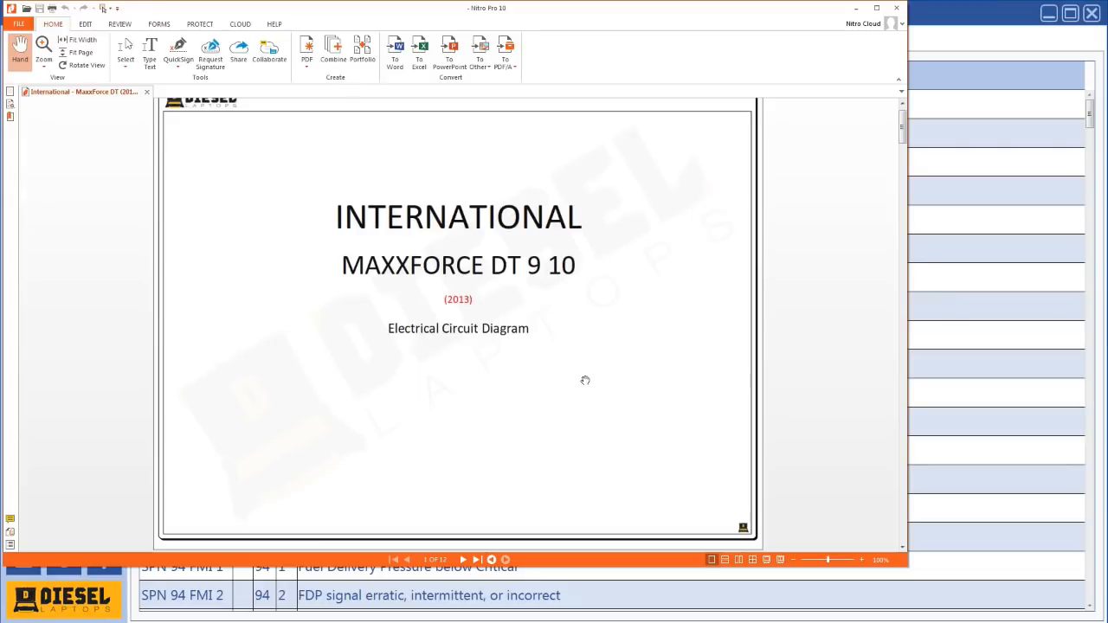
# Browse the MaxxForce DT circuit pages, ending on page 2, How to Read This Diagram.
pyautogui.click(476, 559)
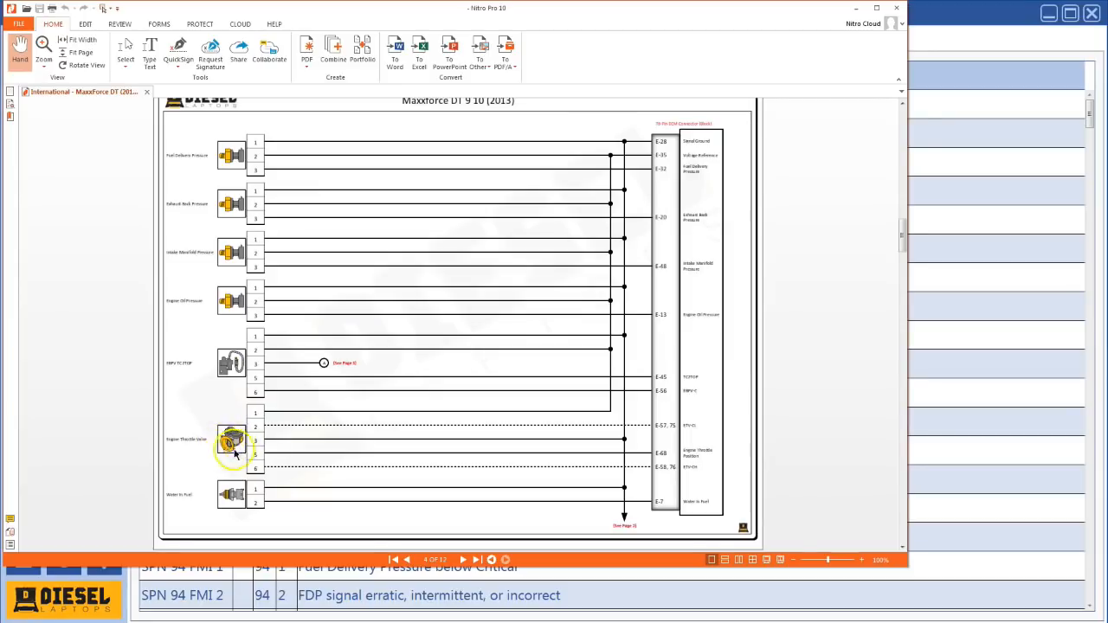
pyautogui.moveTo(555, 414)
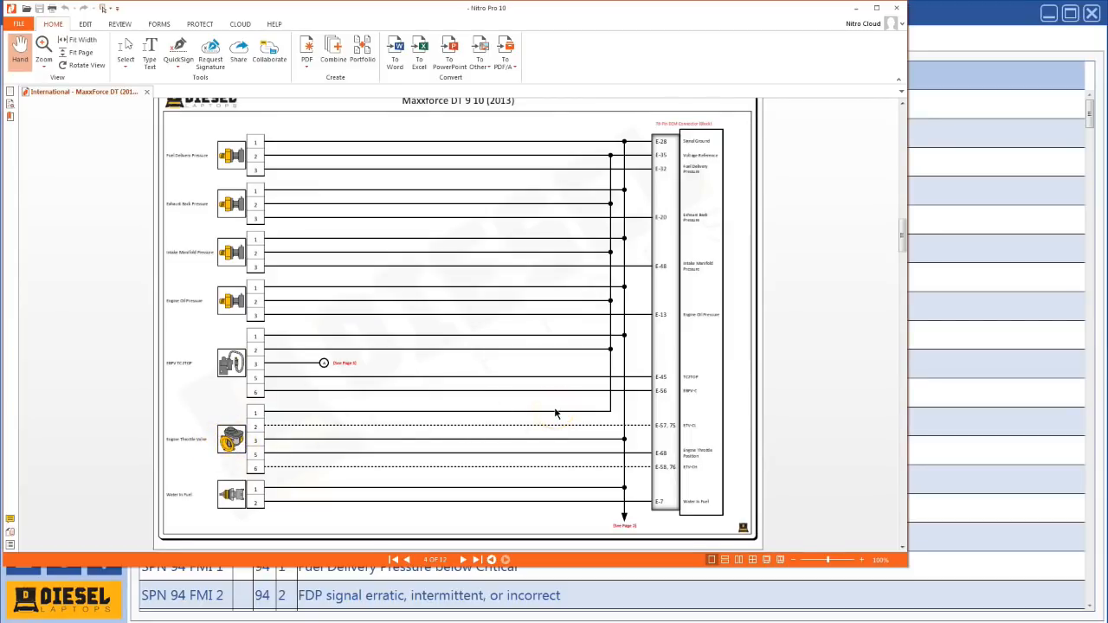
pyautogui.click(462, 559)
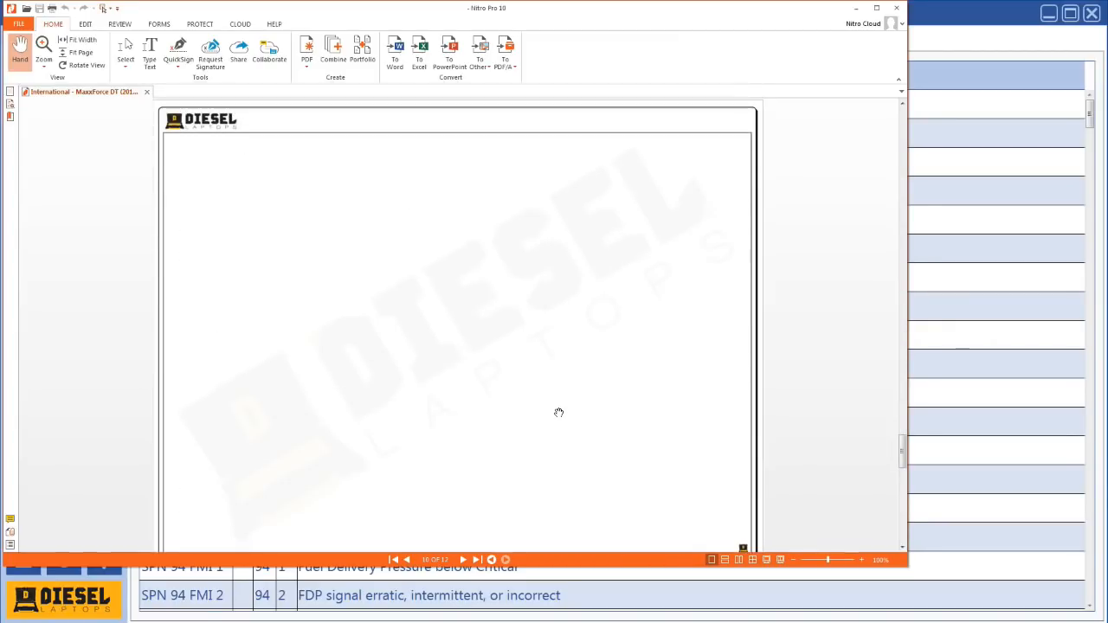
pyautogui.click(477, 560)
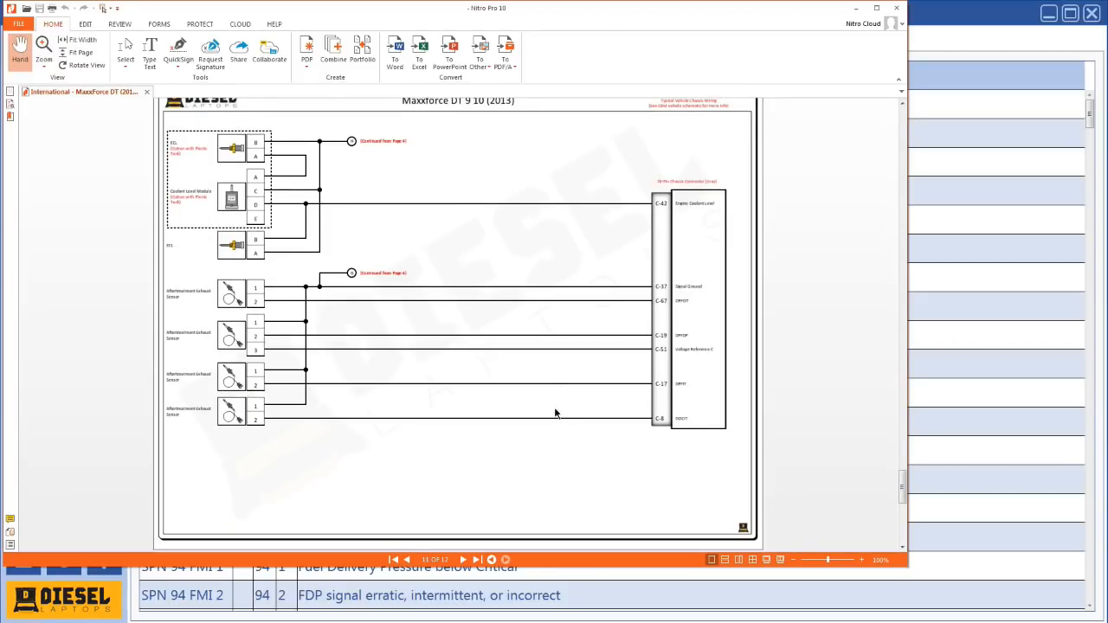
pyautogui.click(477, 560)
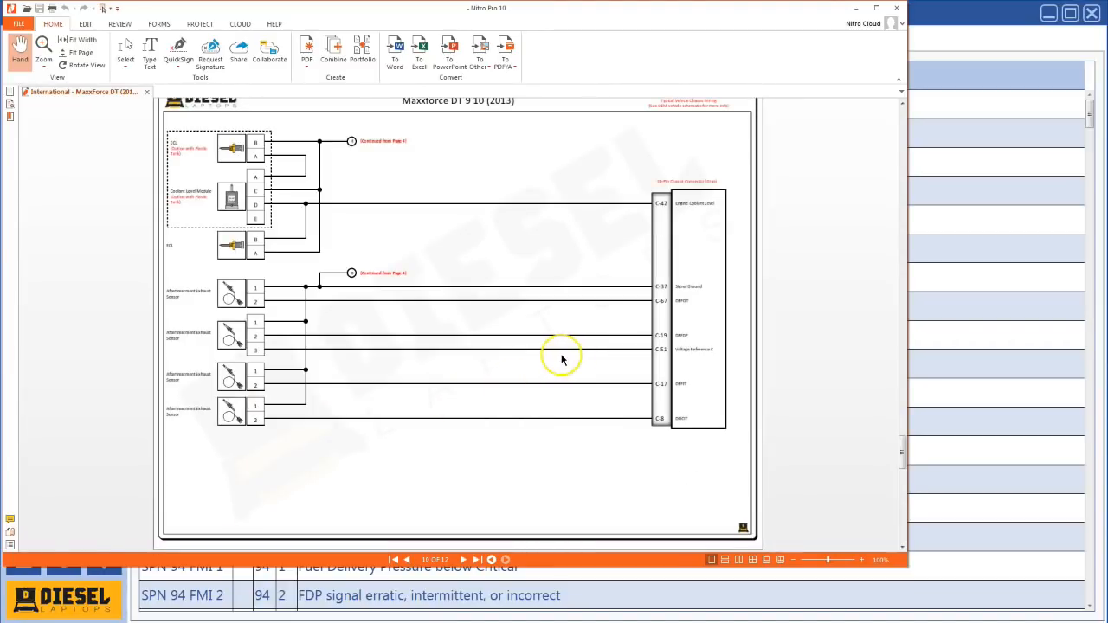
pyautogui.moveTo(582, 339)
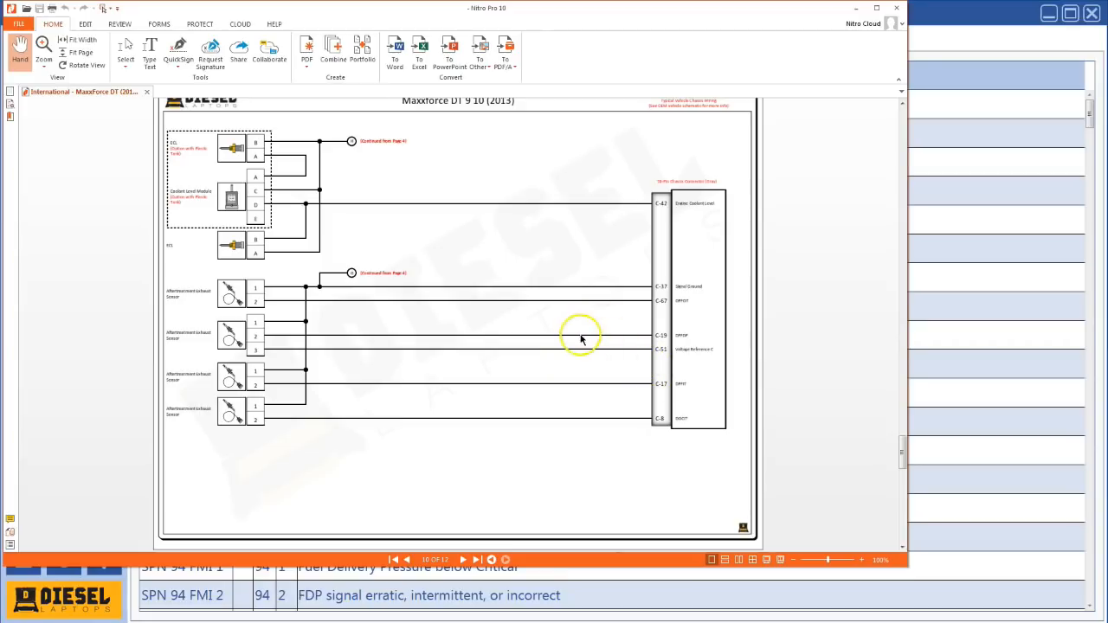
pyautogui.moveTo(578, 338)
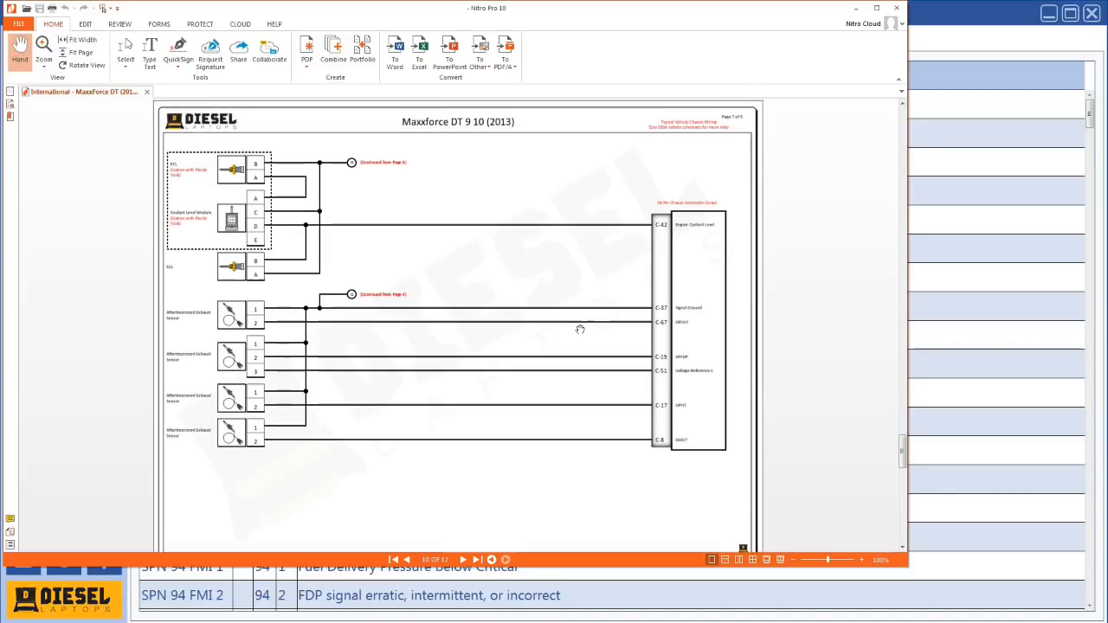
pyautogui.moveTo(577, 329)
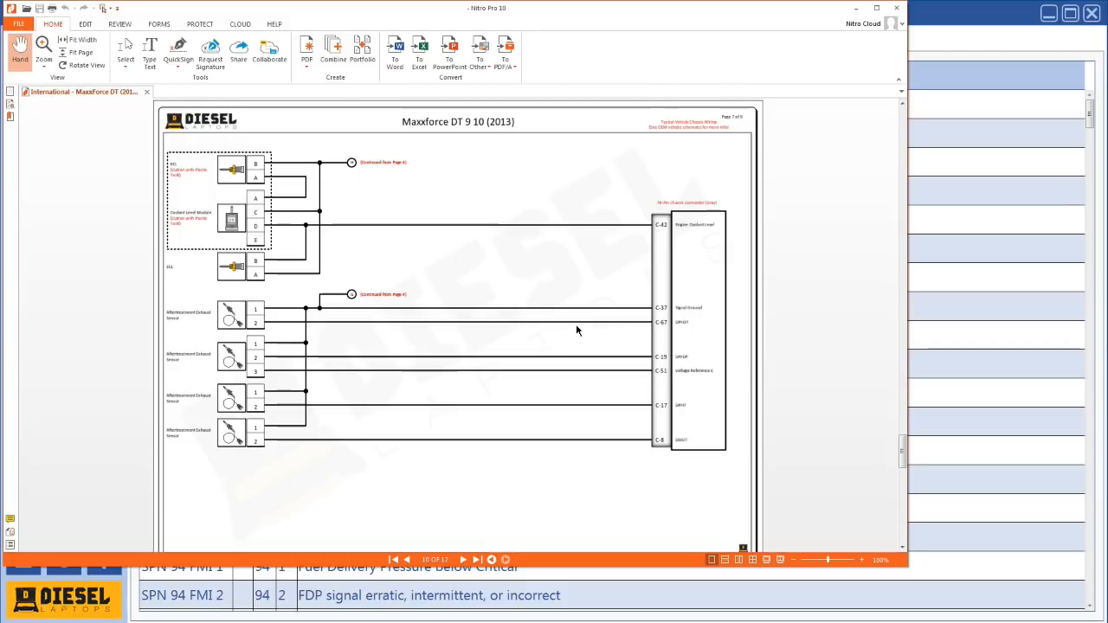
pyautogui.click(406, 560)
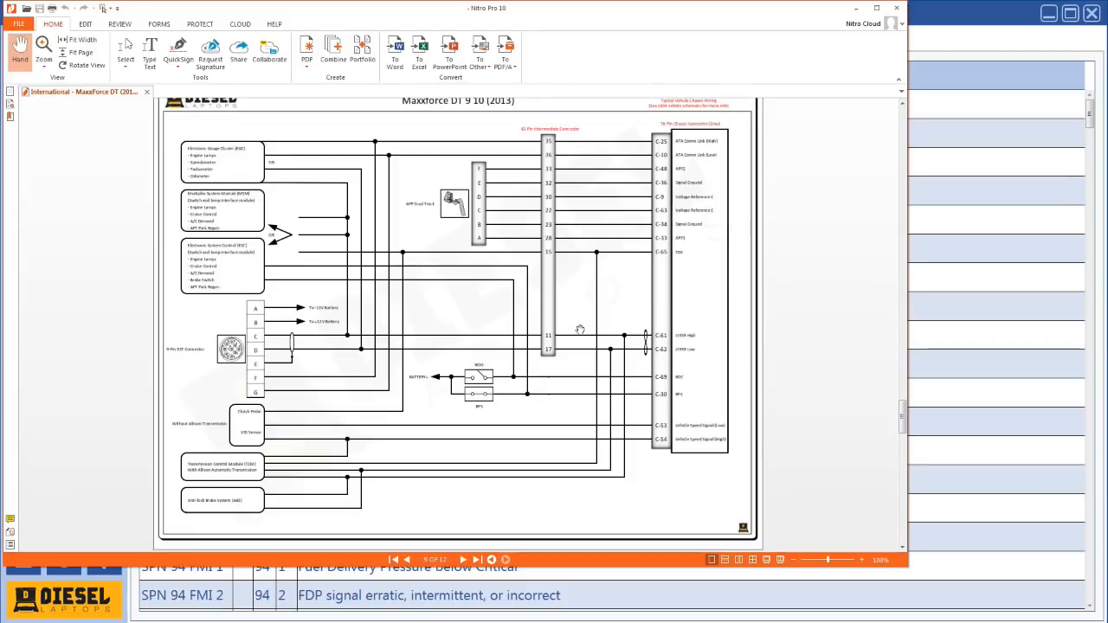
pyautogui.click(406, 559)
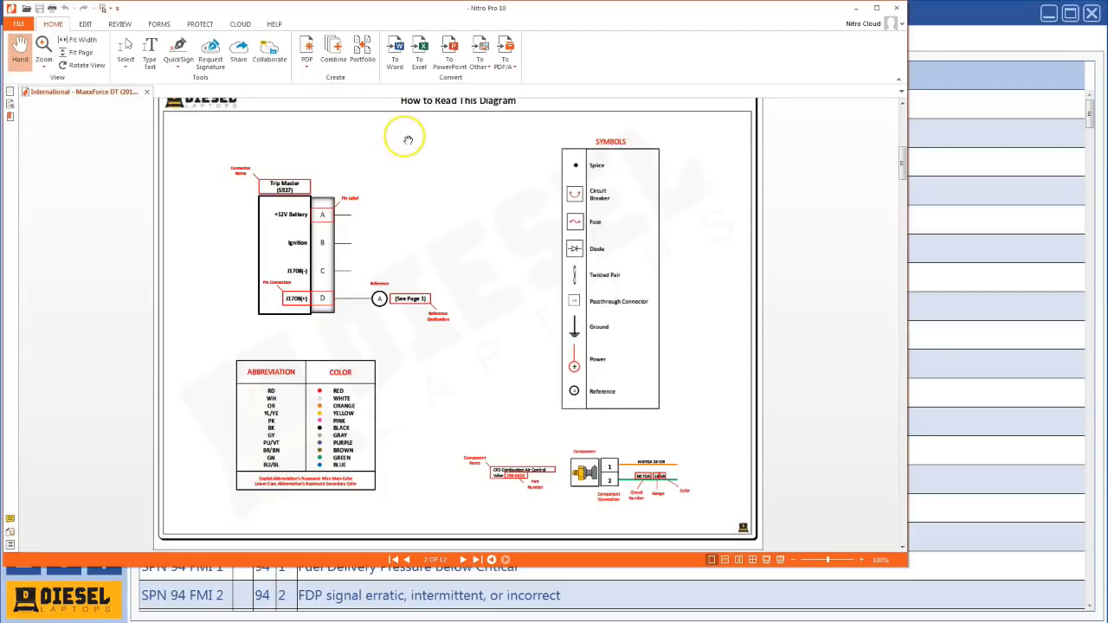
pyautogui.moveTo(895, 11)
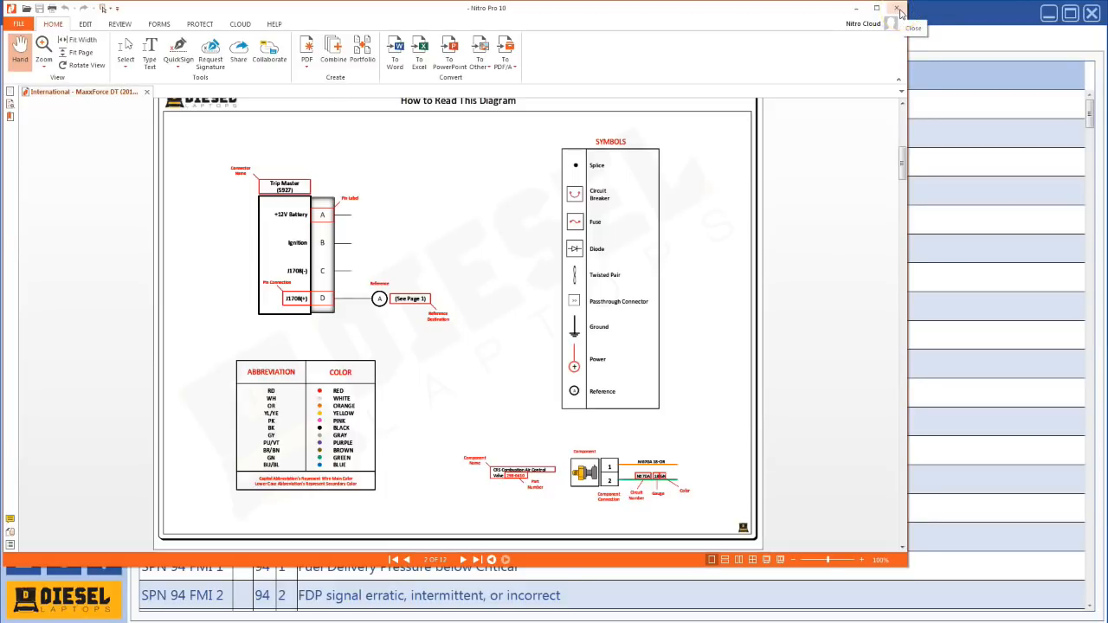
# Close the wiring diagram PDF and run the update check, which reports no updates for 2.7.0.
pyautogui.click(898, 11)
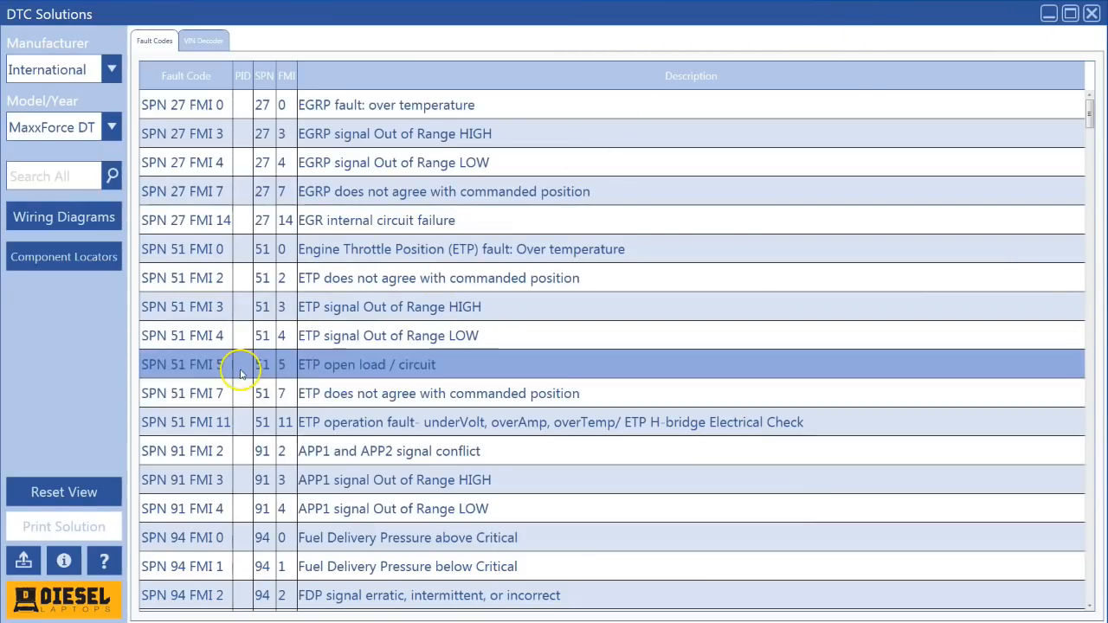
pyautogui.moveTo(23, 561)
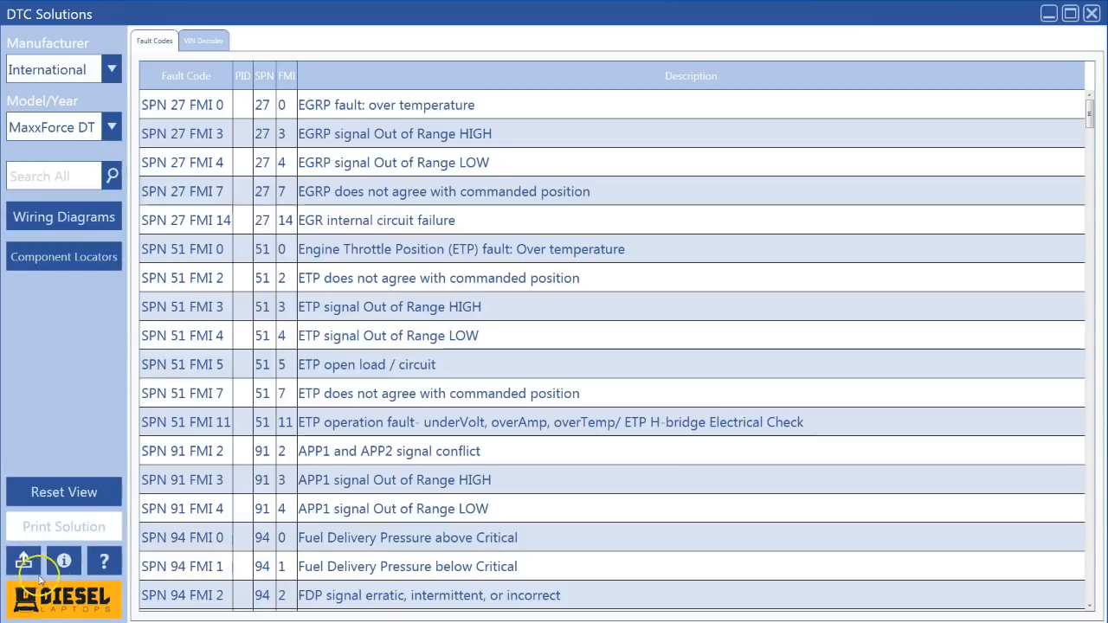
pyautogui.moveTo(64, 561)
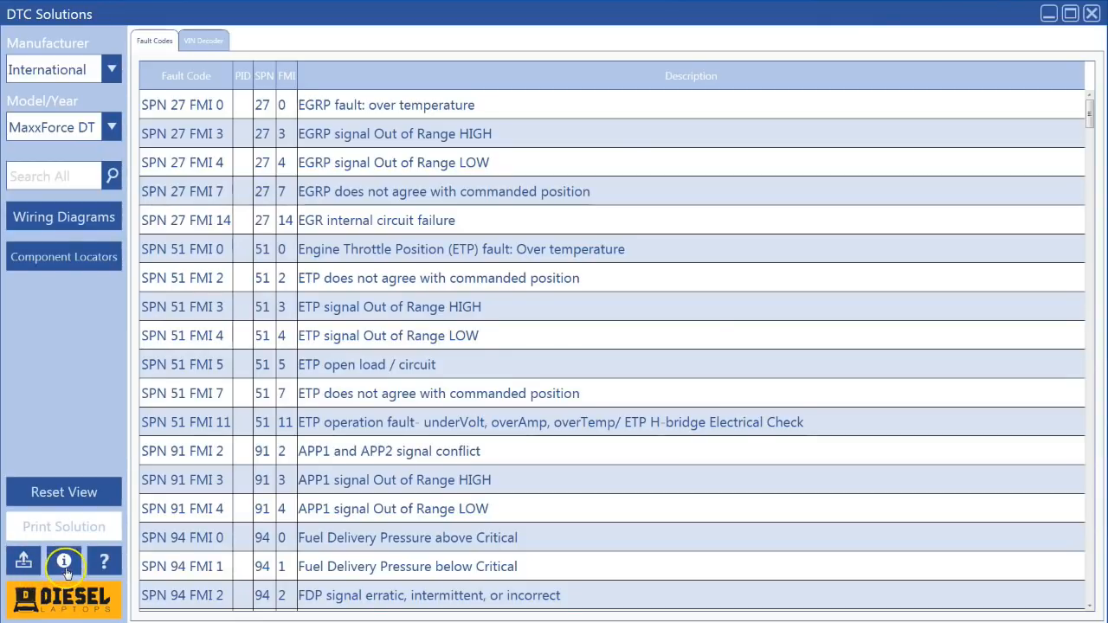
pyautogui.click(63, 561)
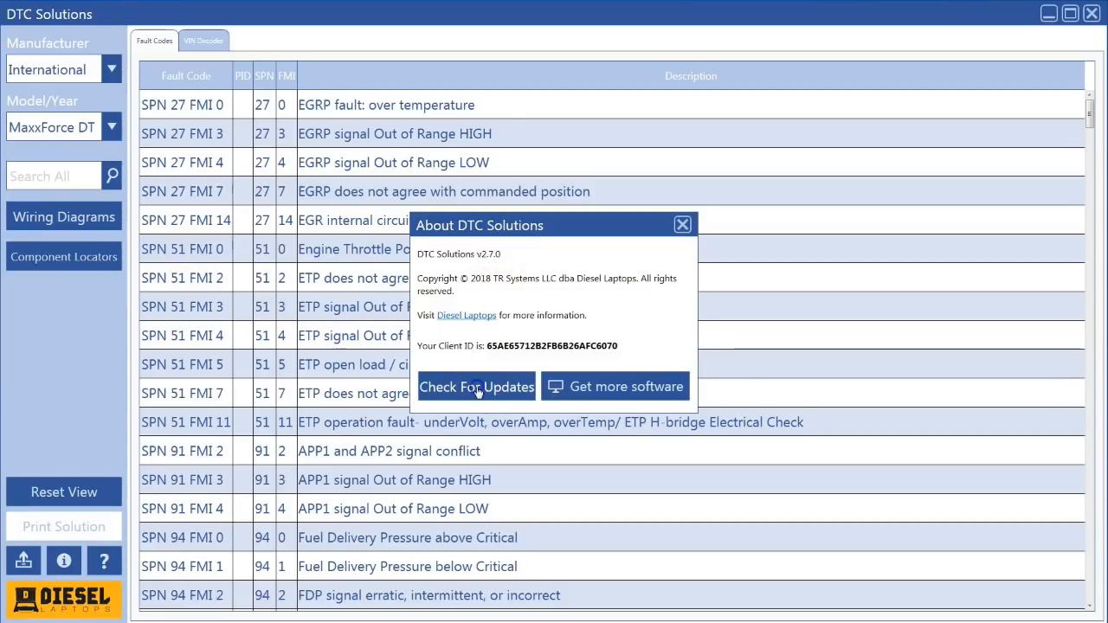
pyautogui.click(476, 387)
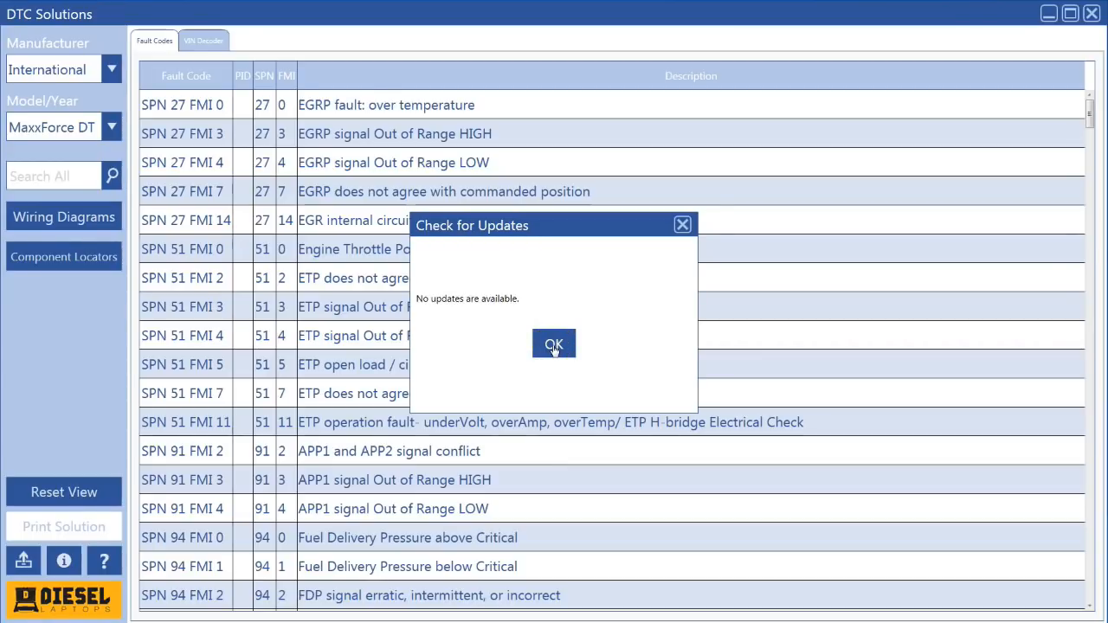
pyautogui.click(553, 344)
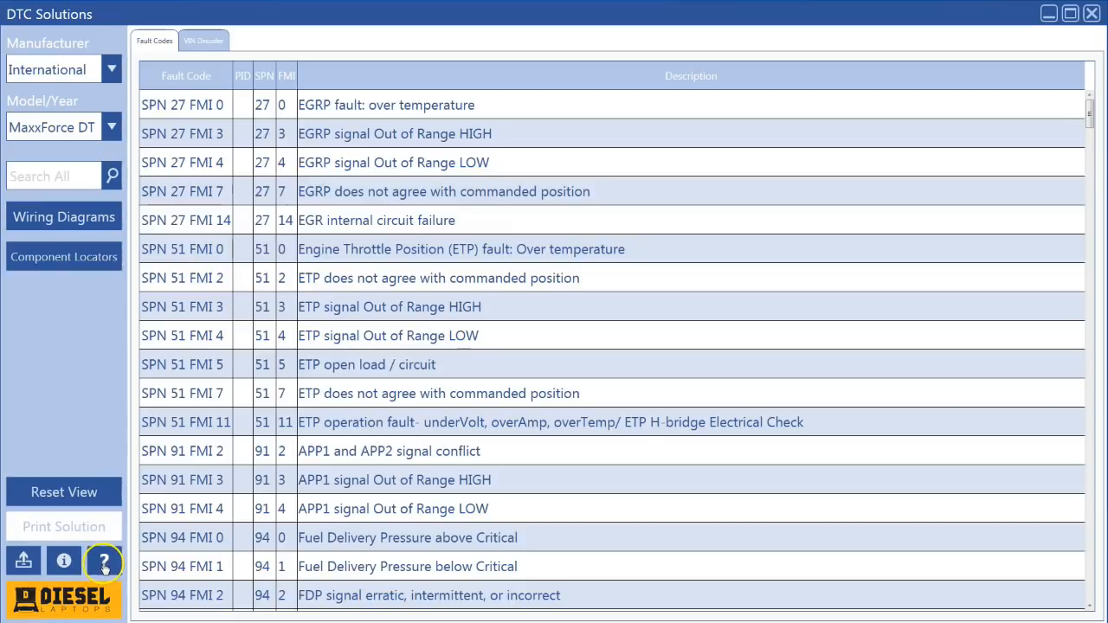
pyautogui.click(103, 560)
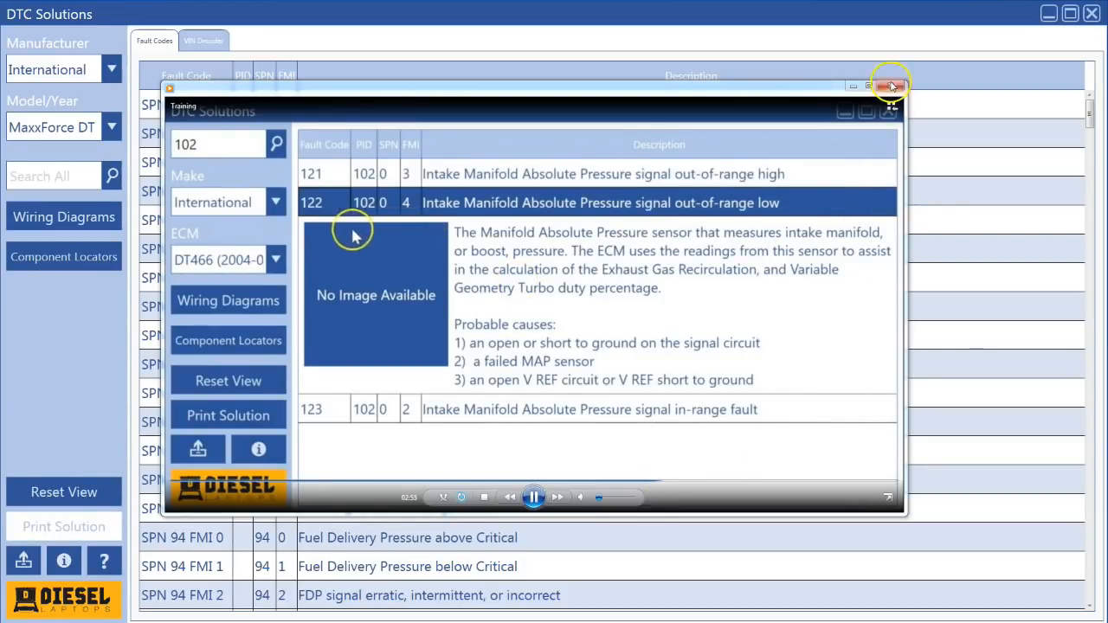
pyautogui.click(891, 86)
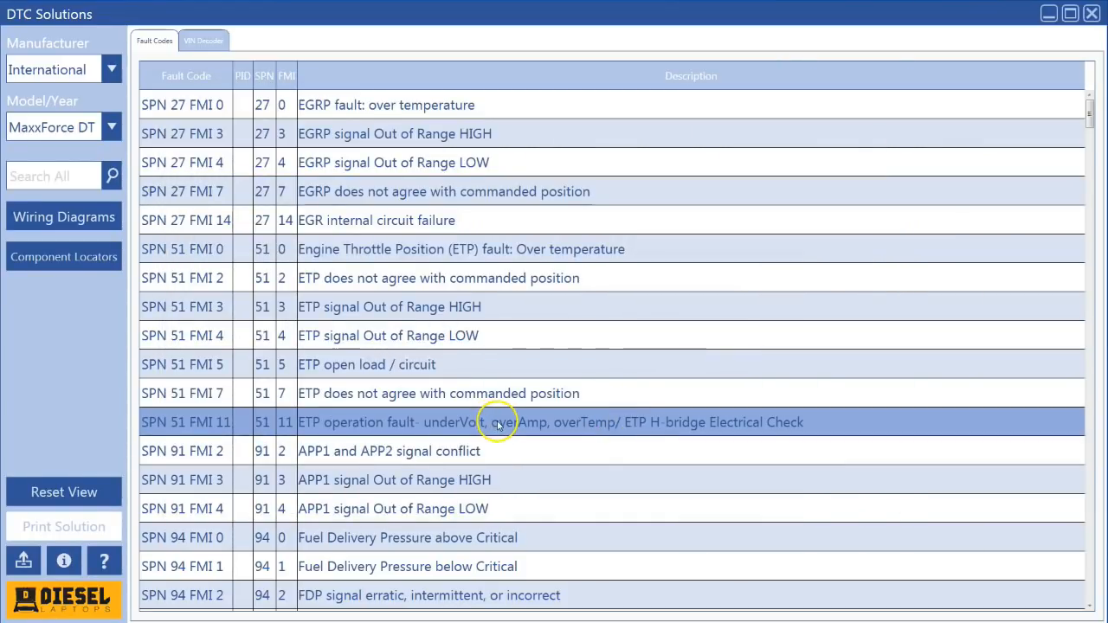